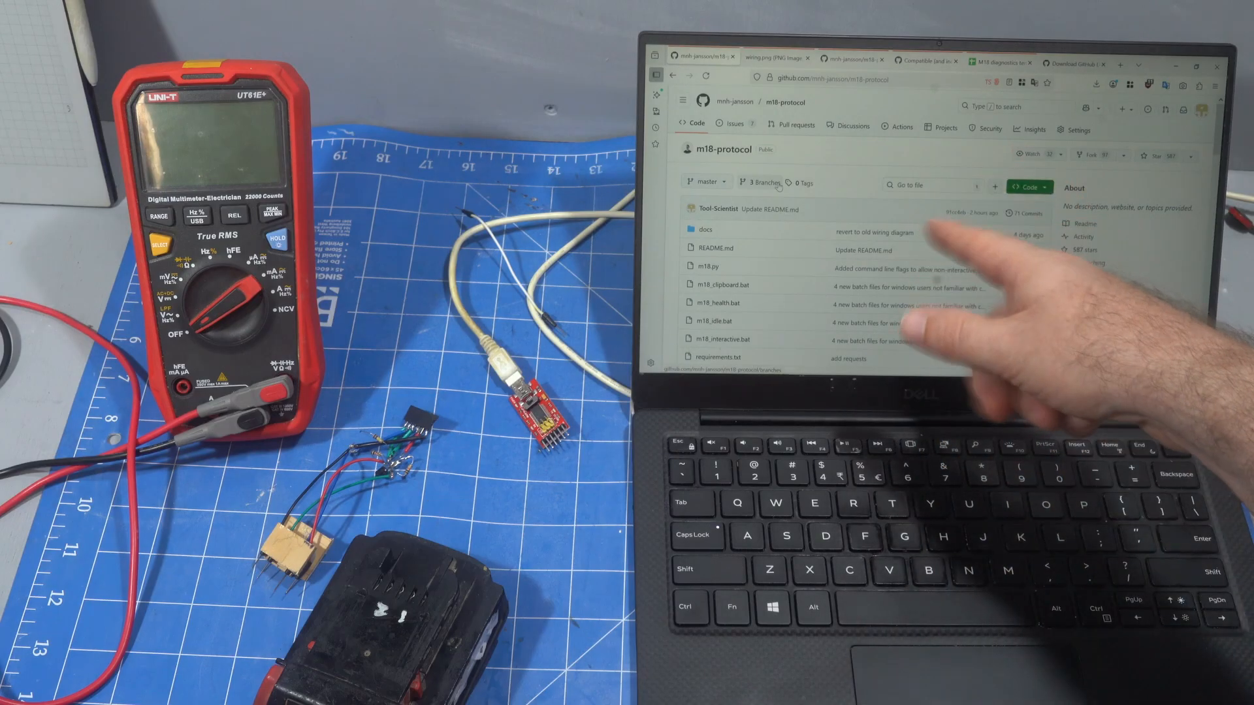
Scroll through the discussion's photos of compatible serial adapters
scroll("down", 3)
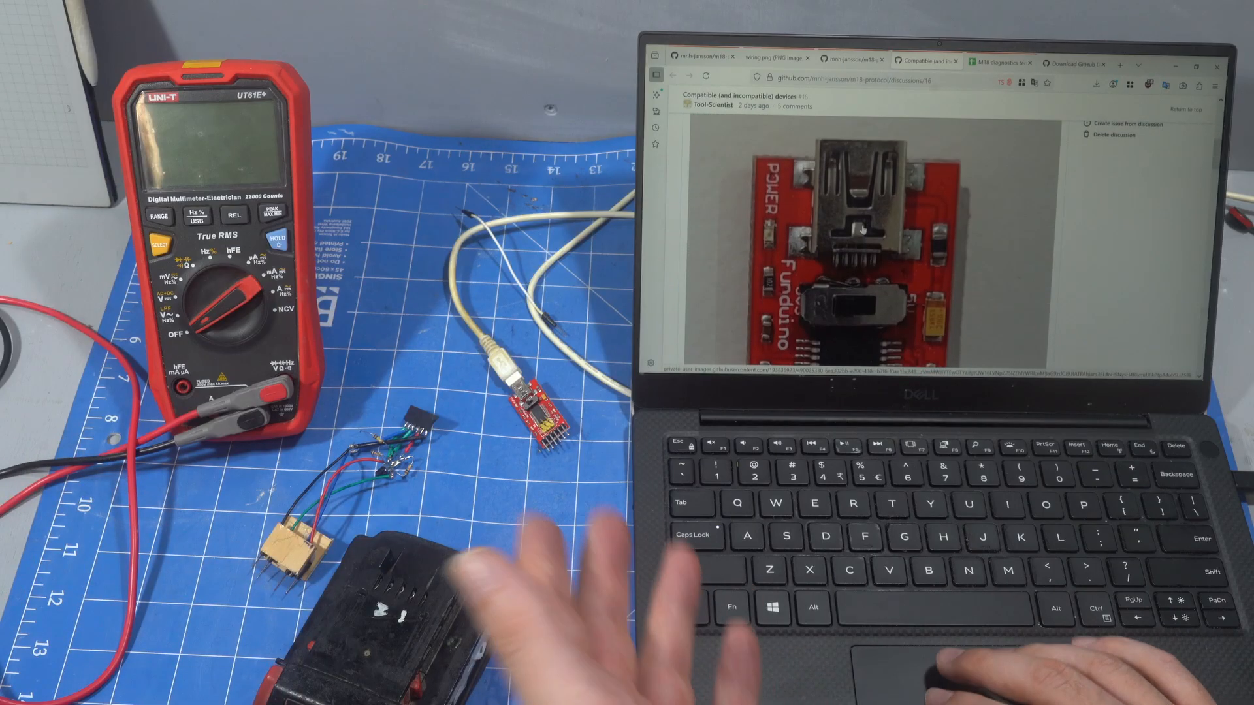
scroll("down", 3)
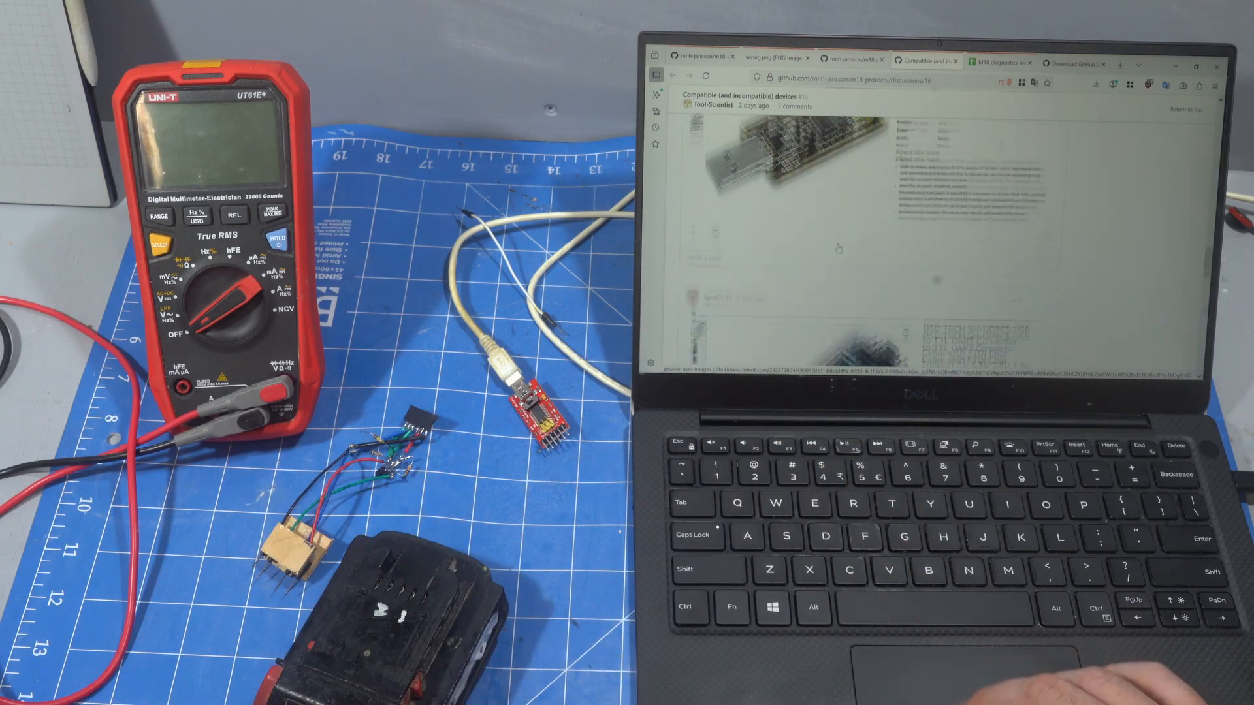
scroll("down", 3)
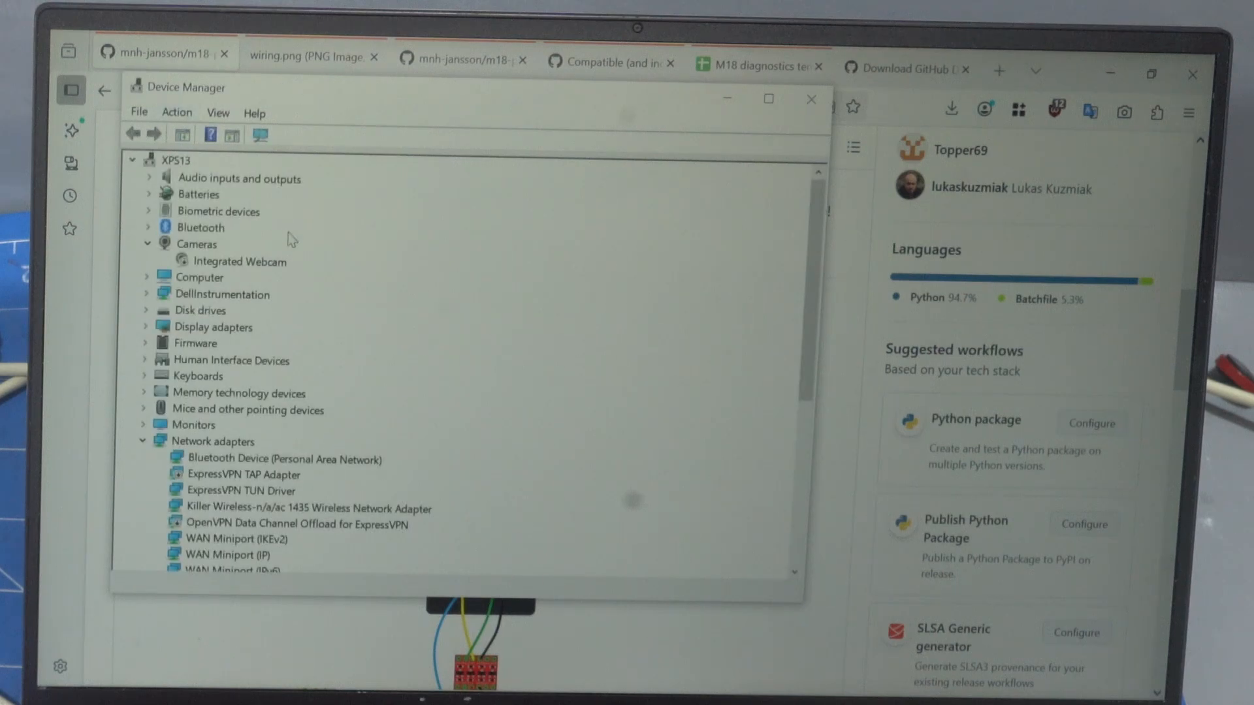
Expand Ports (COM & LPT) to show the USB Serial Port on COM7
scroll("down", 3)
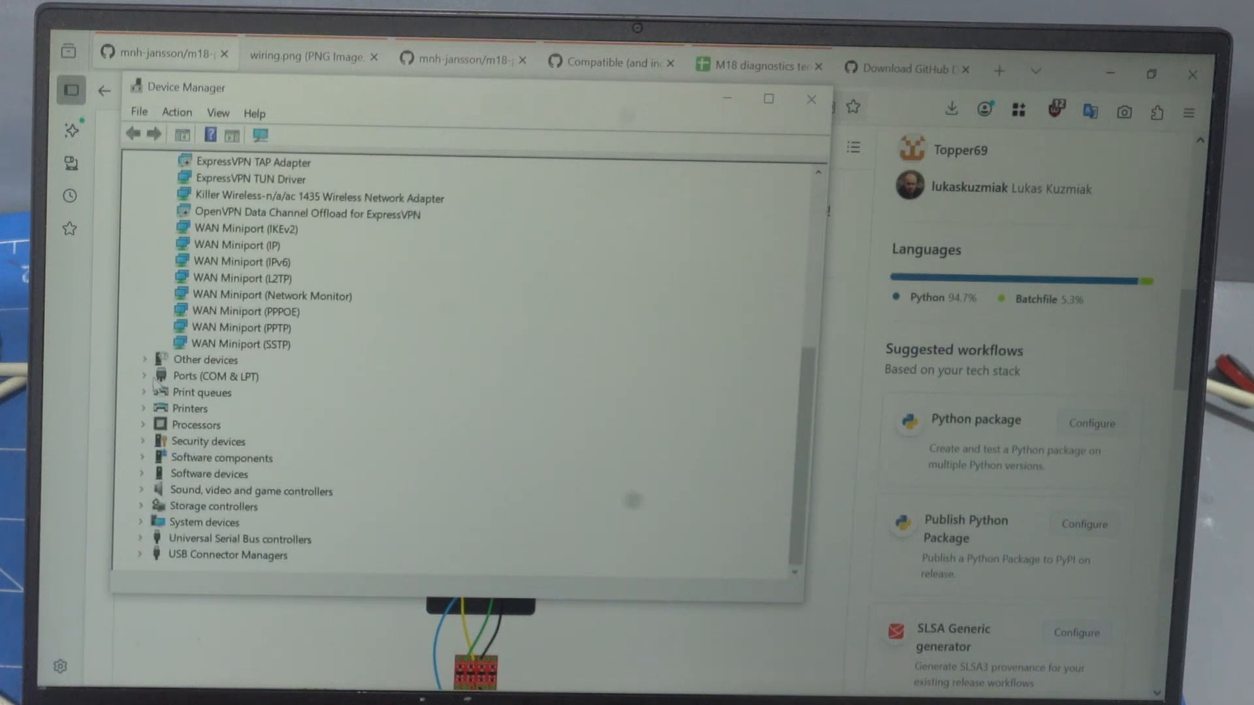
left_click(145, 377)
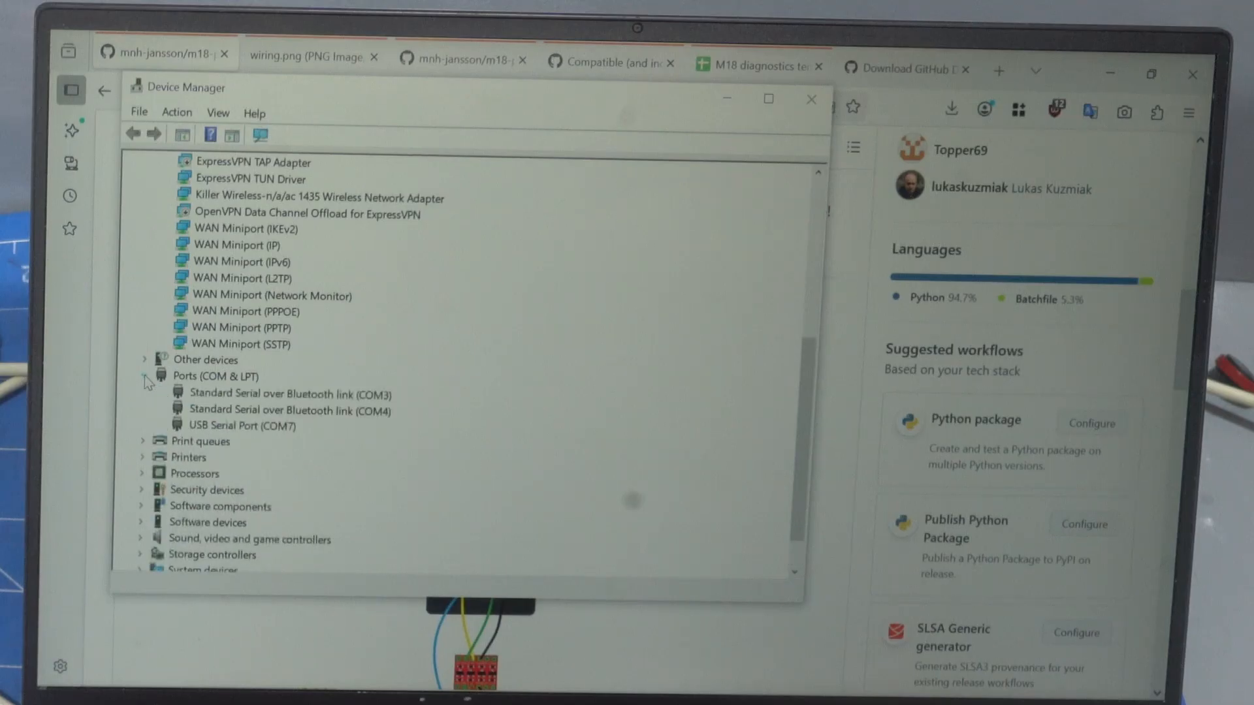
left_click(270, 426)
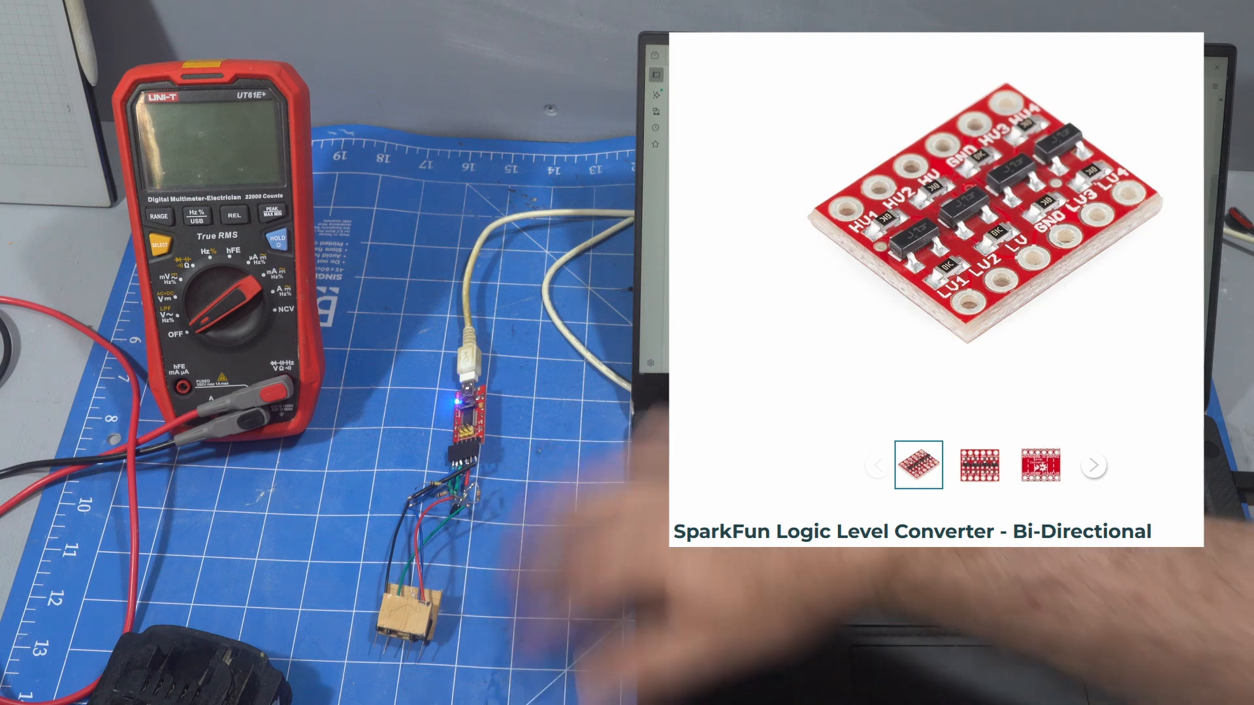
left_click(315, 58)
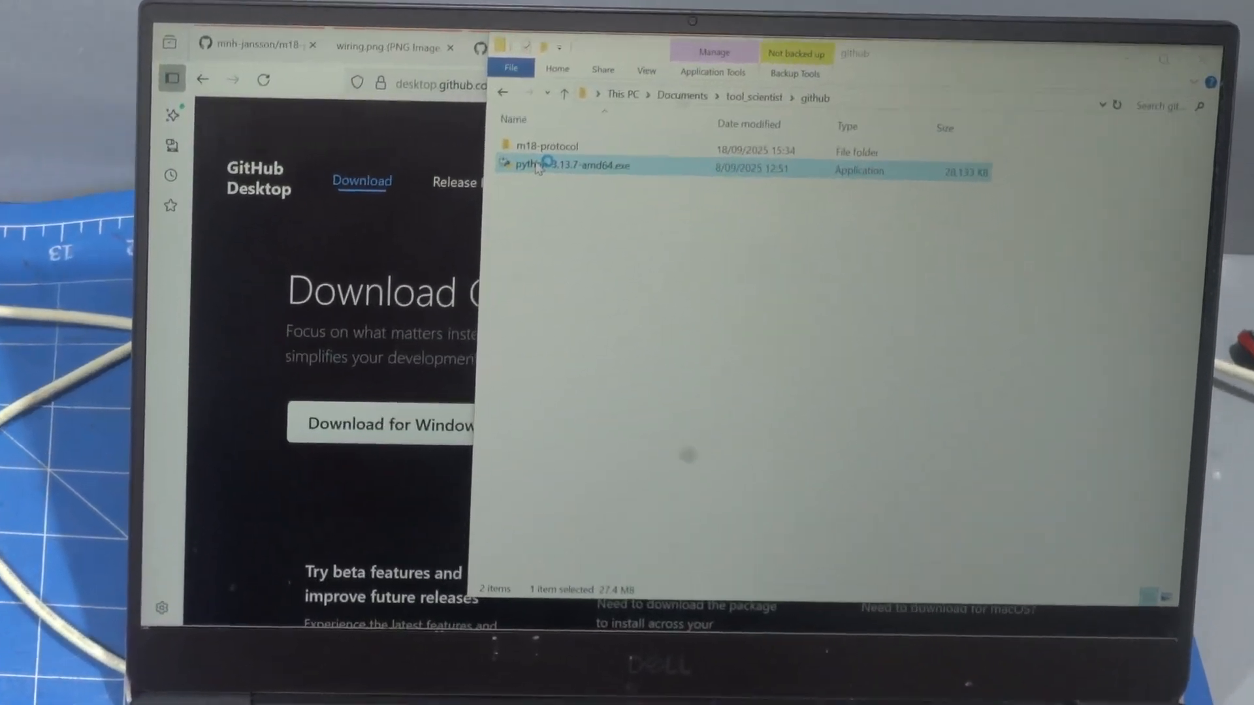
Launch python-3.13.7-amd64.exe with Add python.exe to PATH and admin privileges, then Install Now
double_click(576, 164)
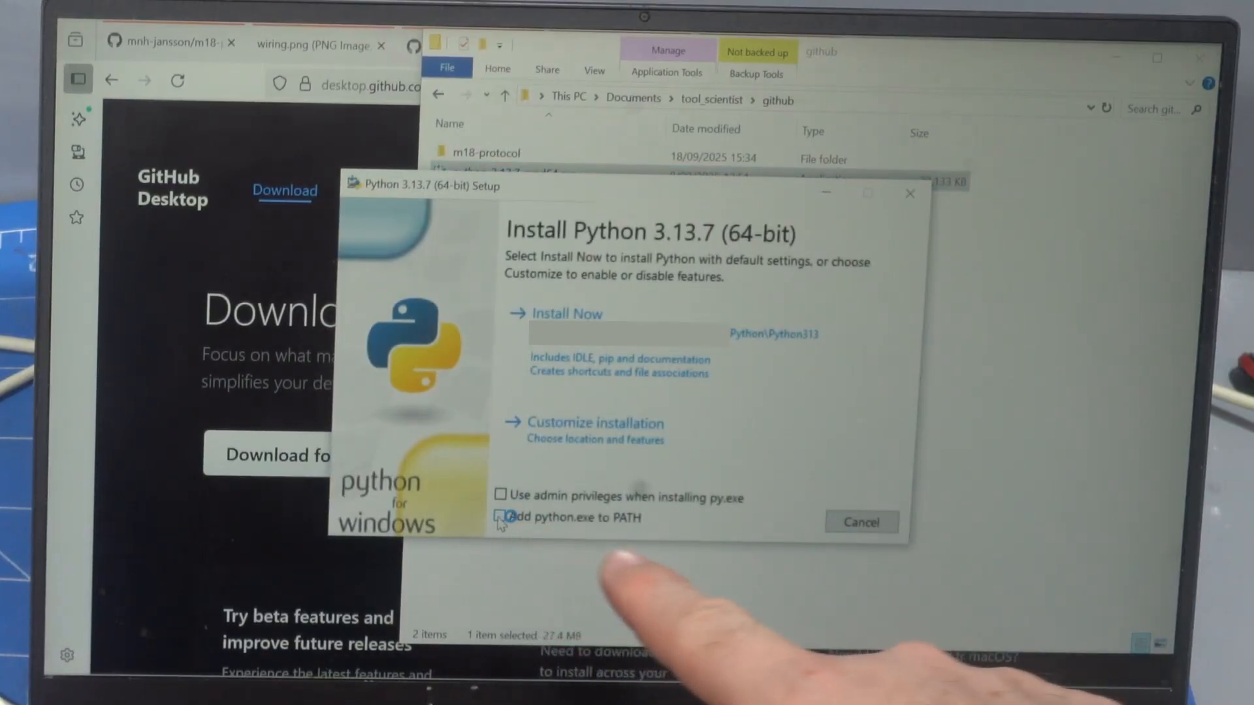
left_click(501, 517)
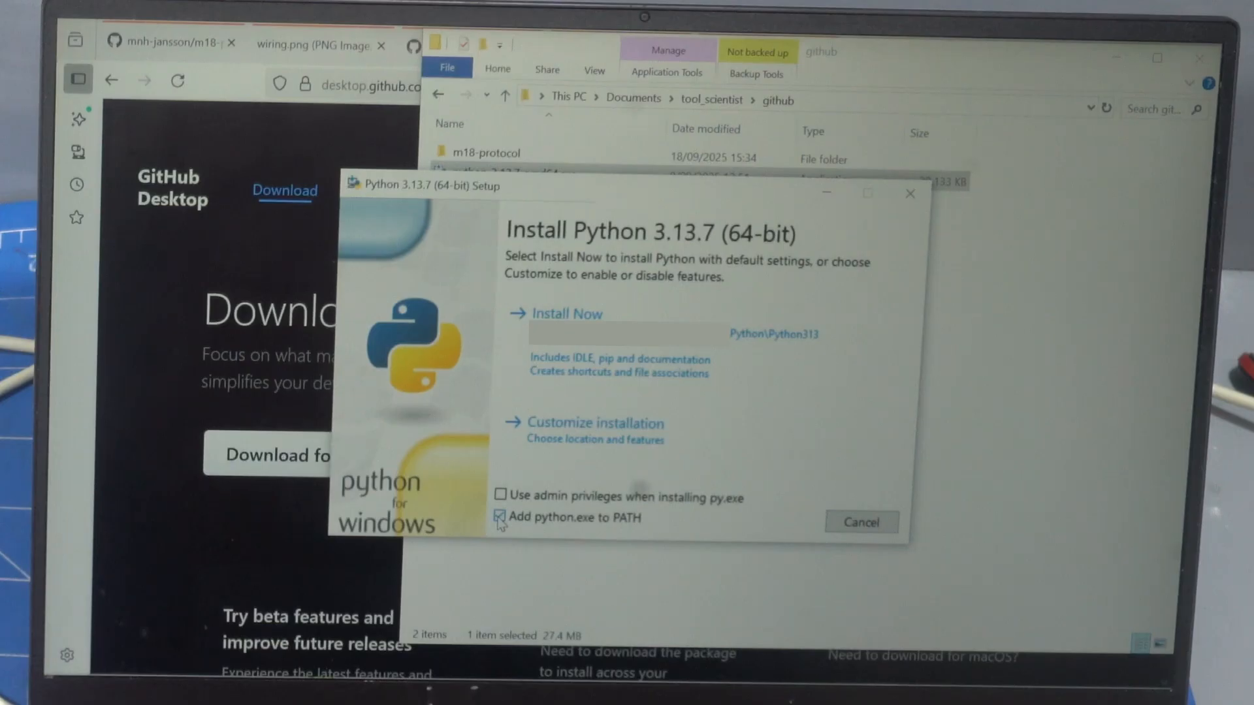
left_click(502, 496)
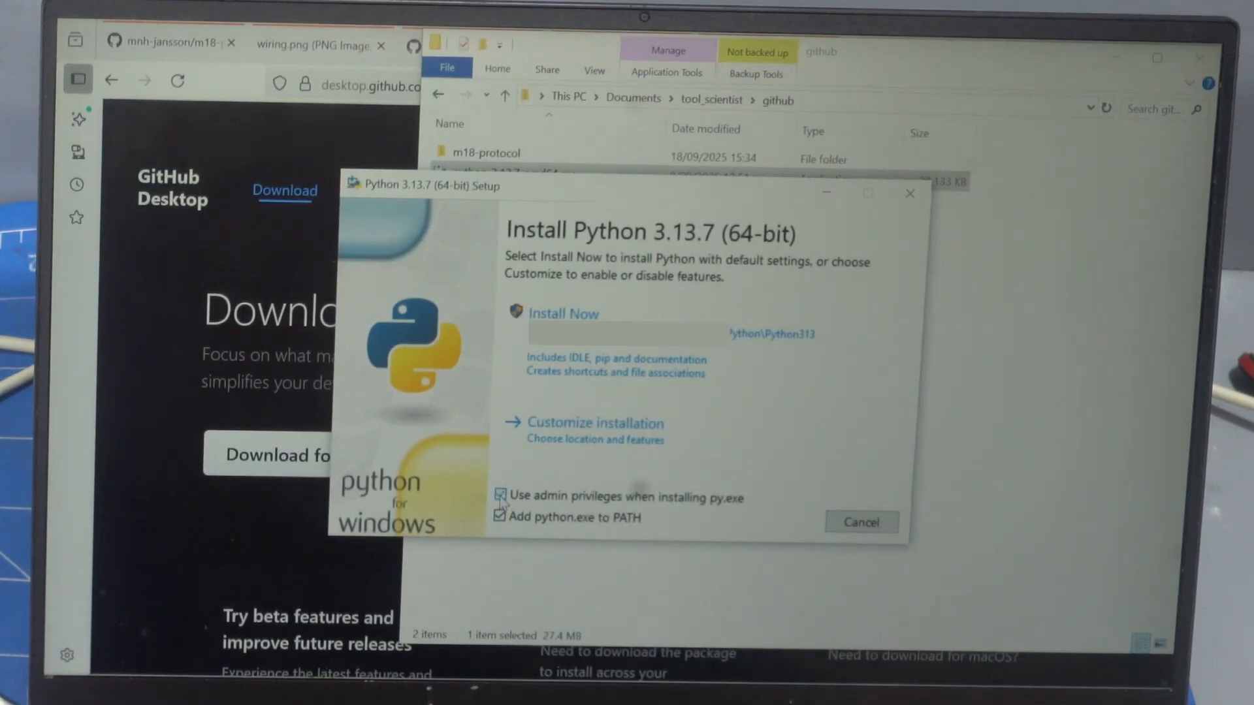
left_click(500, 497)
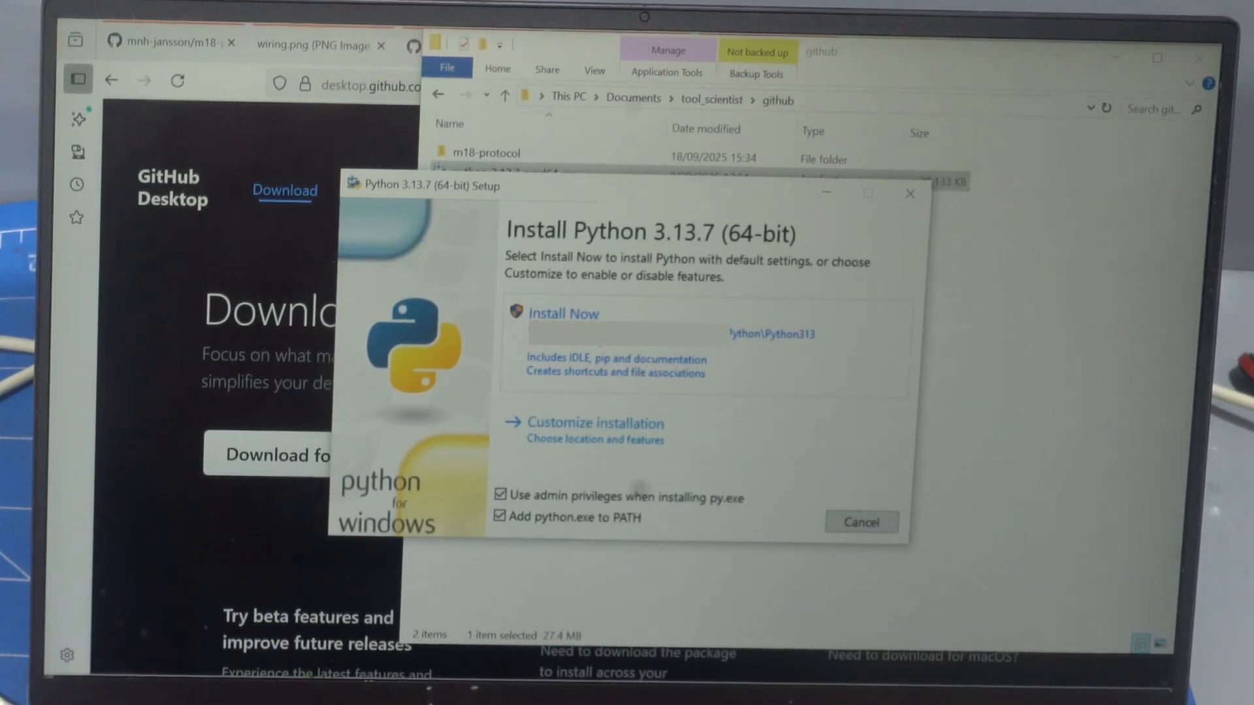
left_click(562, 312)
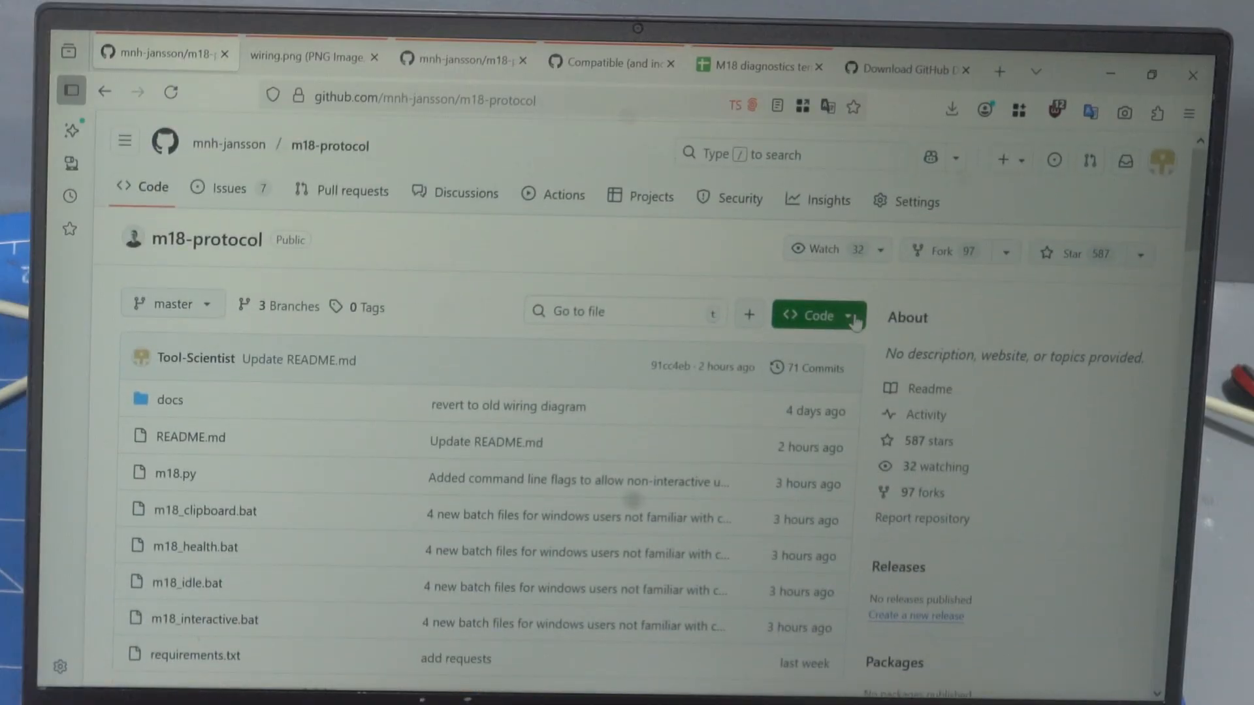
Show the green Code button's clone options, then return to the repository file listing
left_click(810, 315)
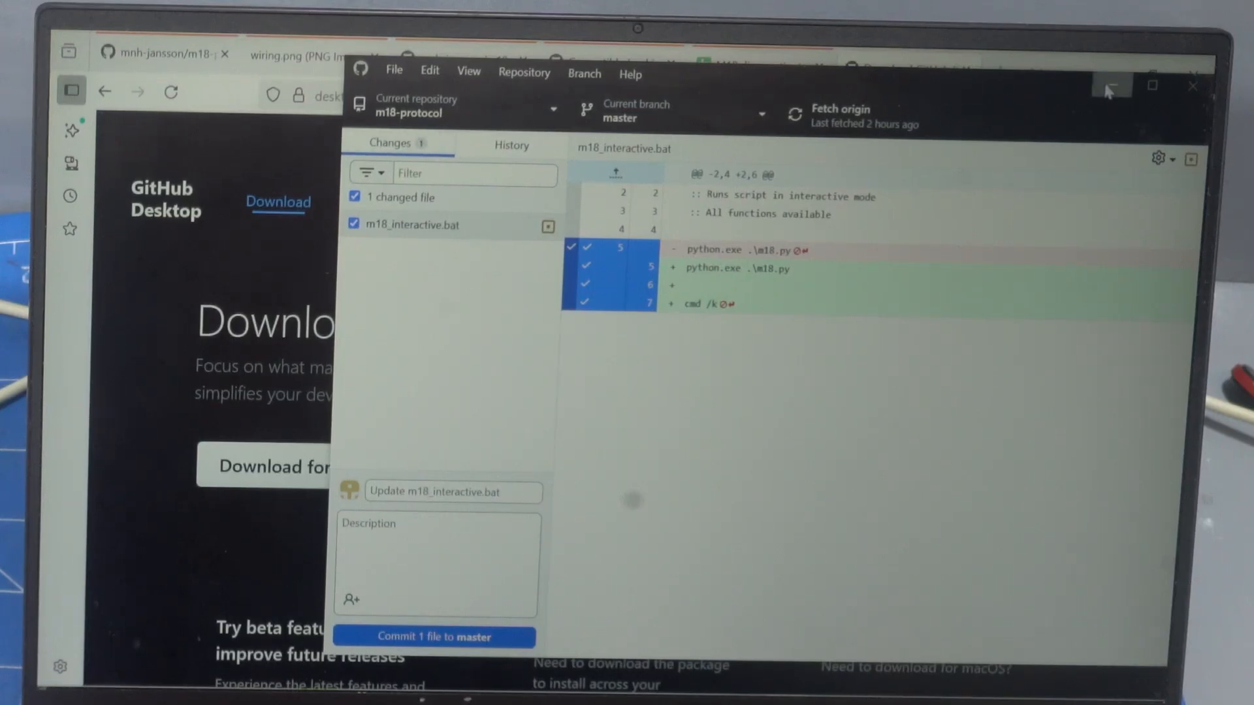
mouse_move(1111, 86)
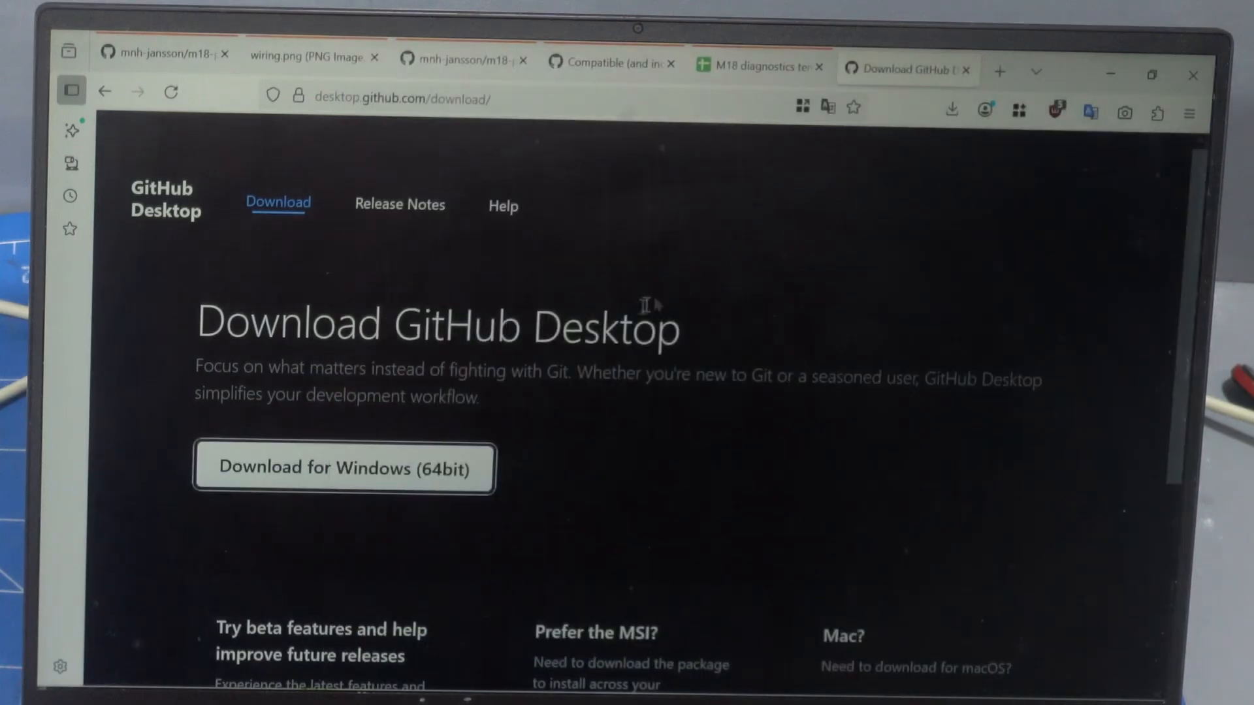
mouse_move(758, 66)
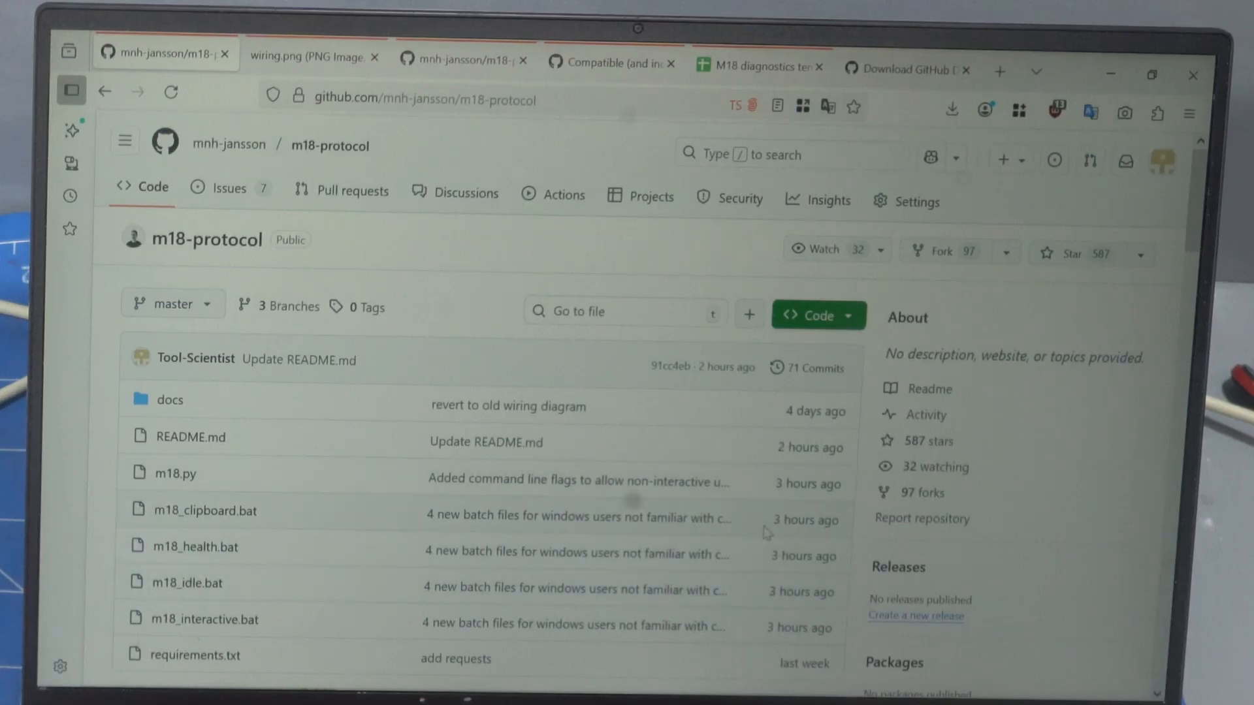
left_click(810, 315)
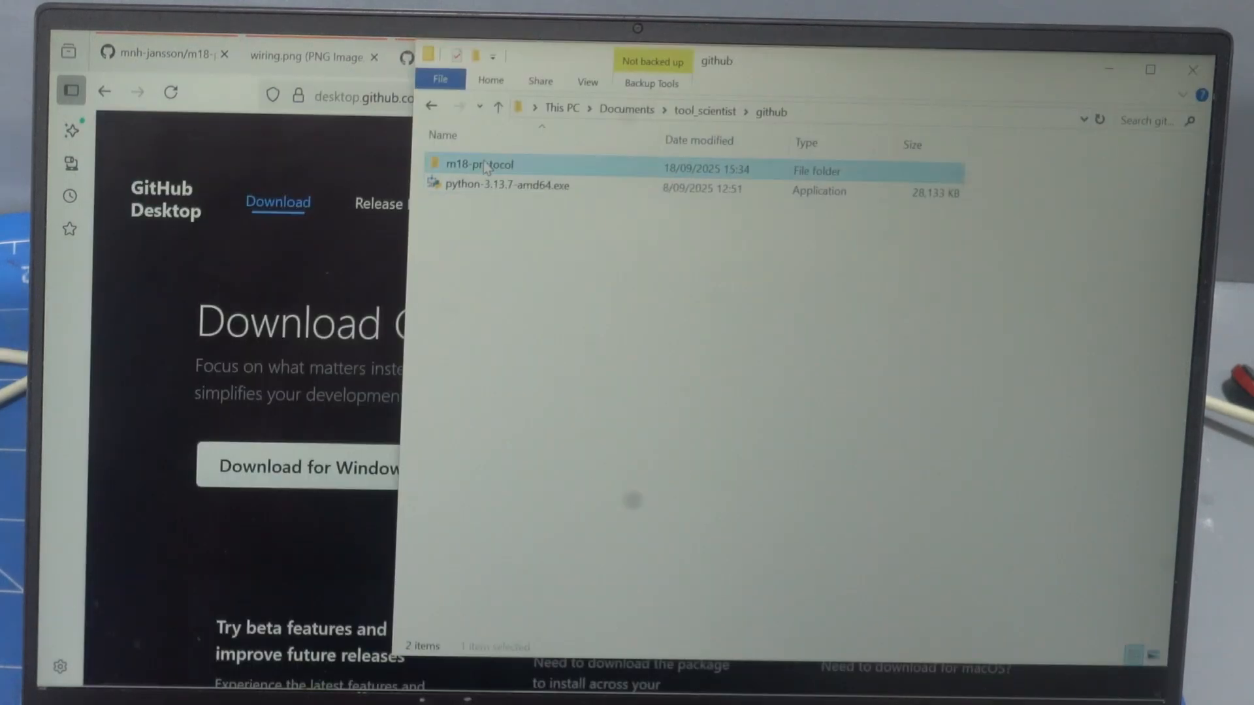
Enter the m18-protocol folder and launch PowerShell there from the address bar
double_click(479, 164)
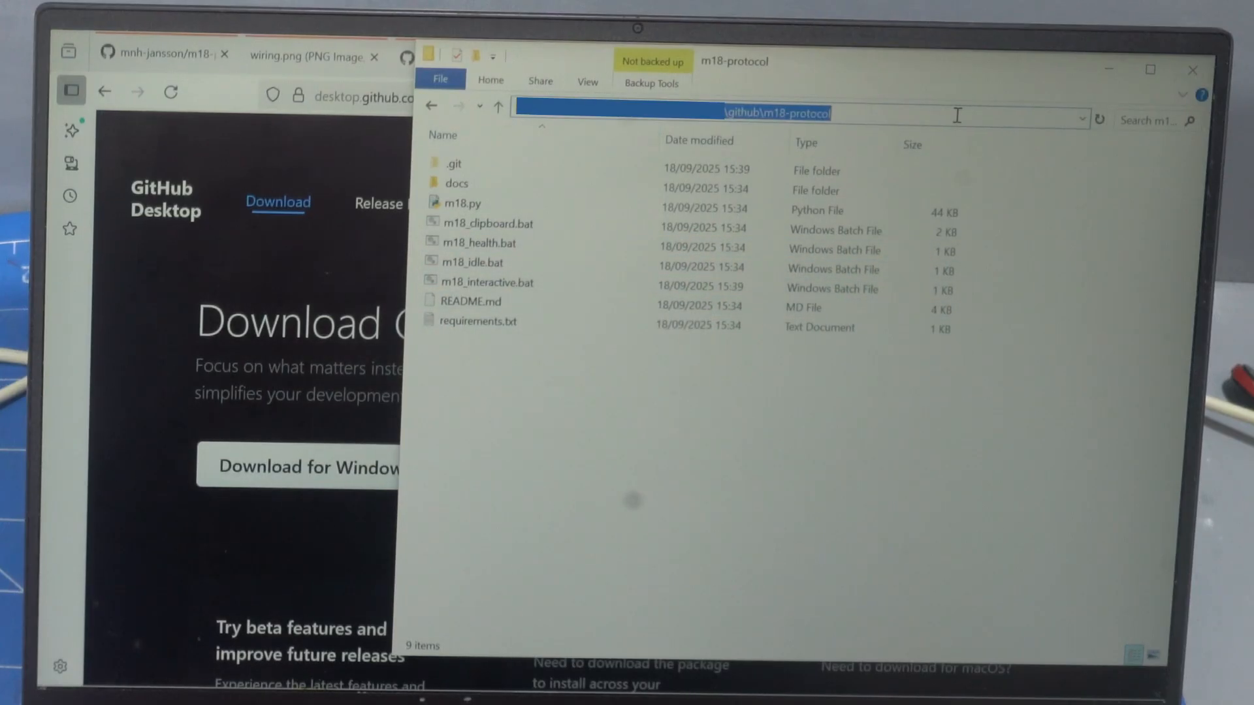
type("powershell")
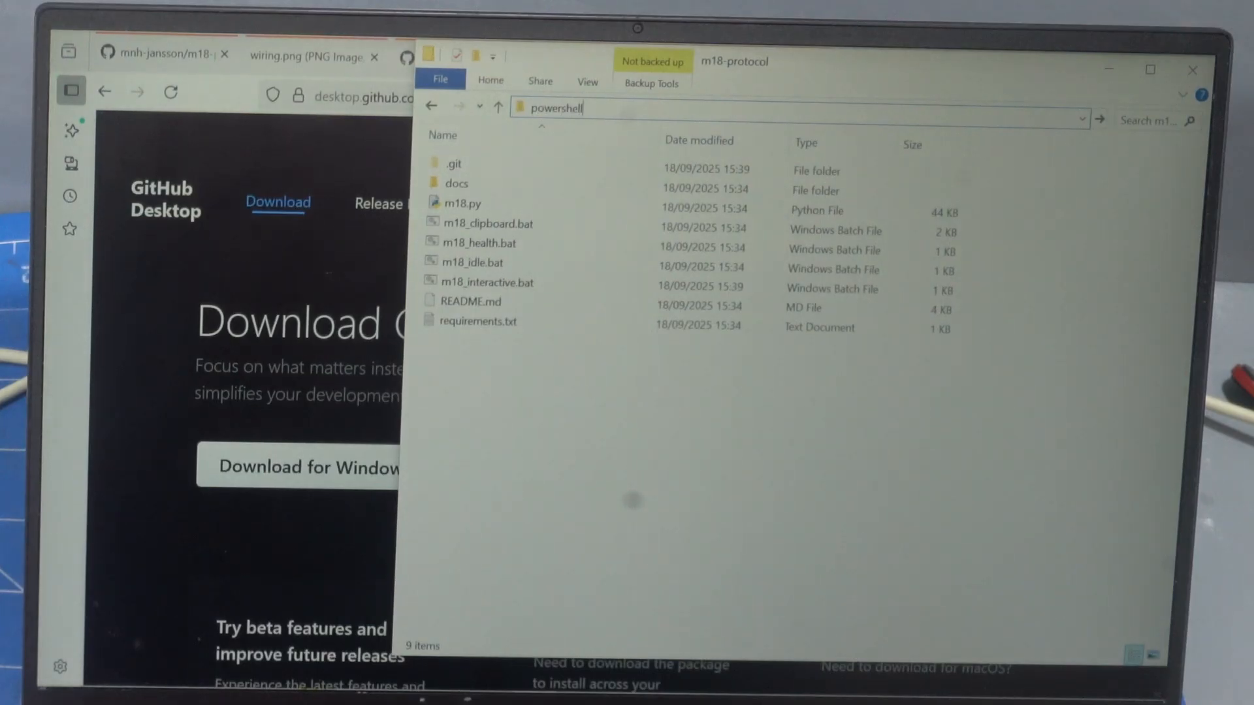
key("Enter")
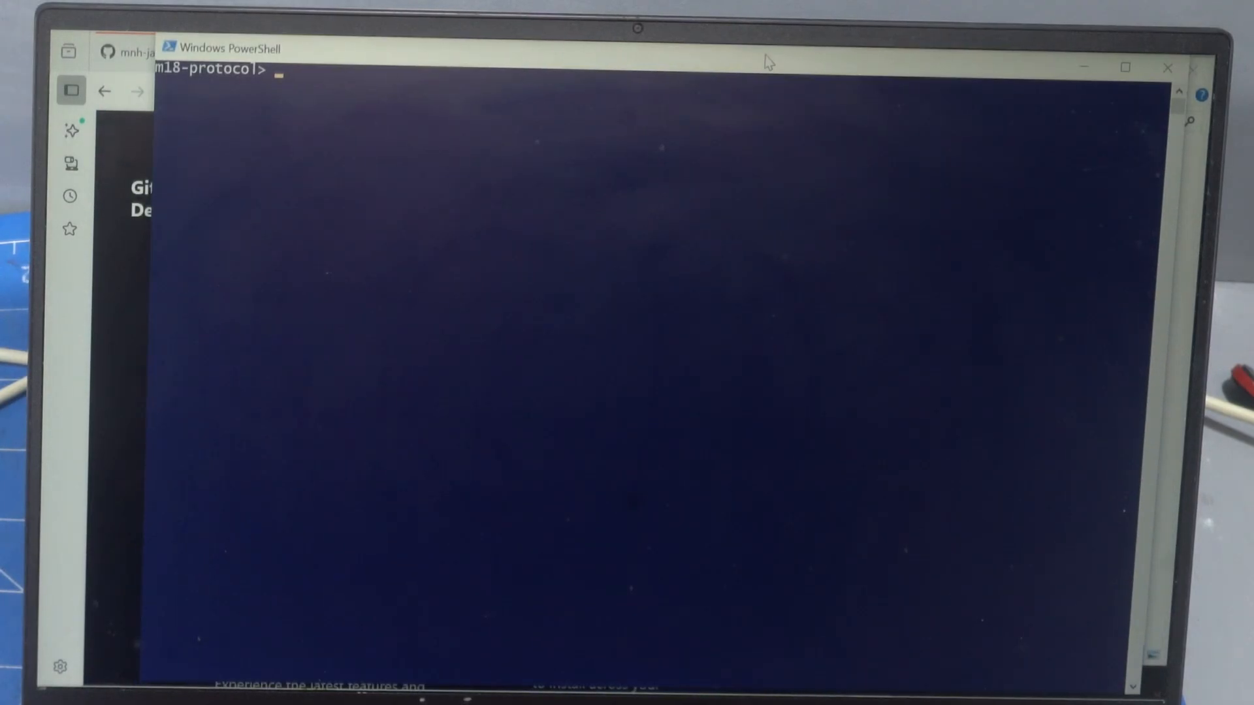
Check python runs, clear the console and list the m18-protocol files with ls
type("pyth")
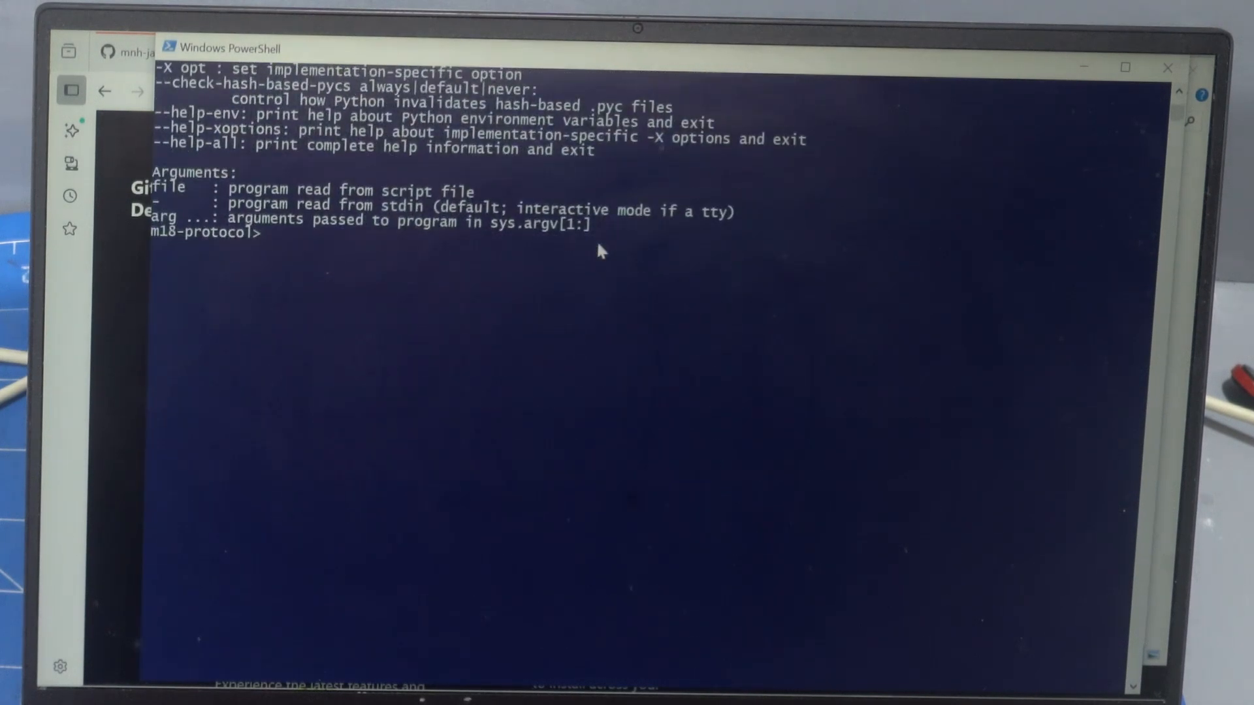
type("clear")
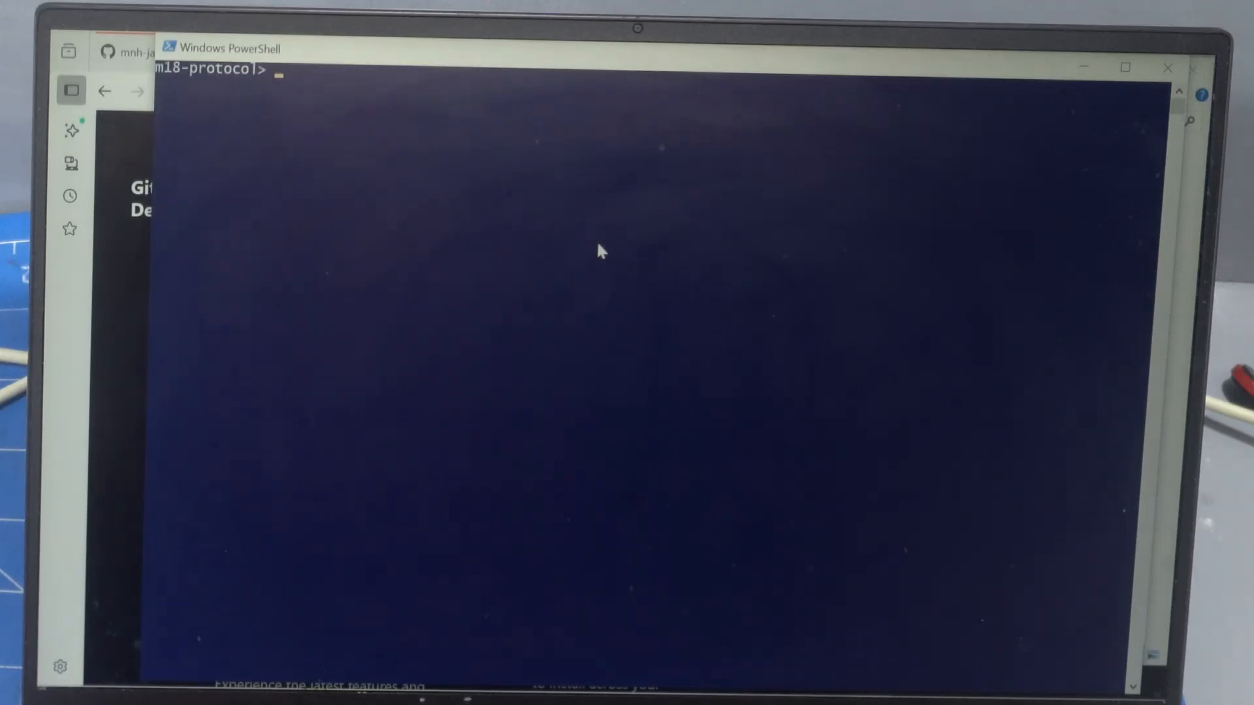
type("ls")
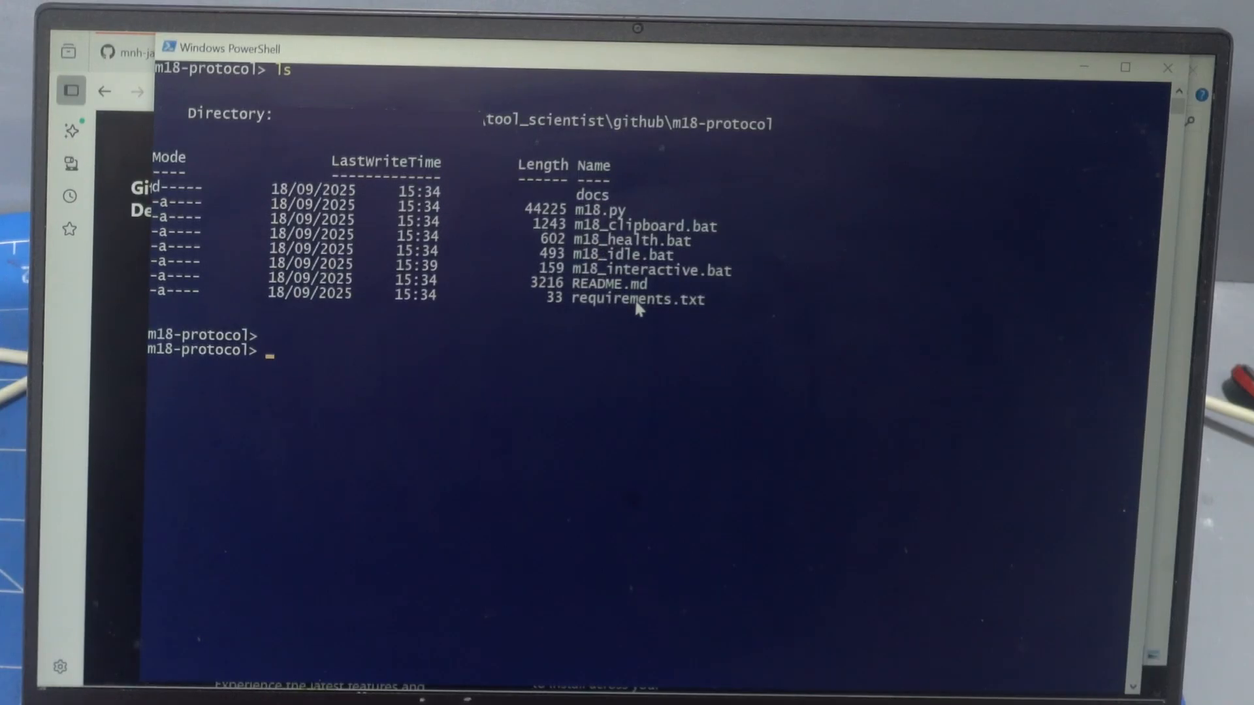
Install the dependencies with pip install -r .\requirements.txt
type("pip install")
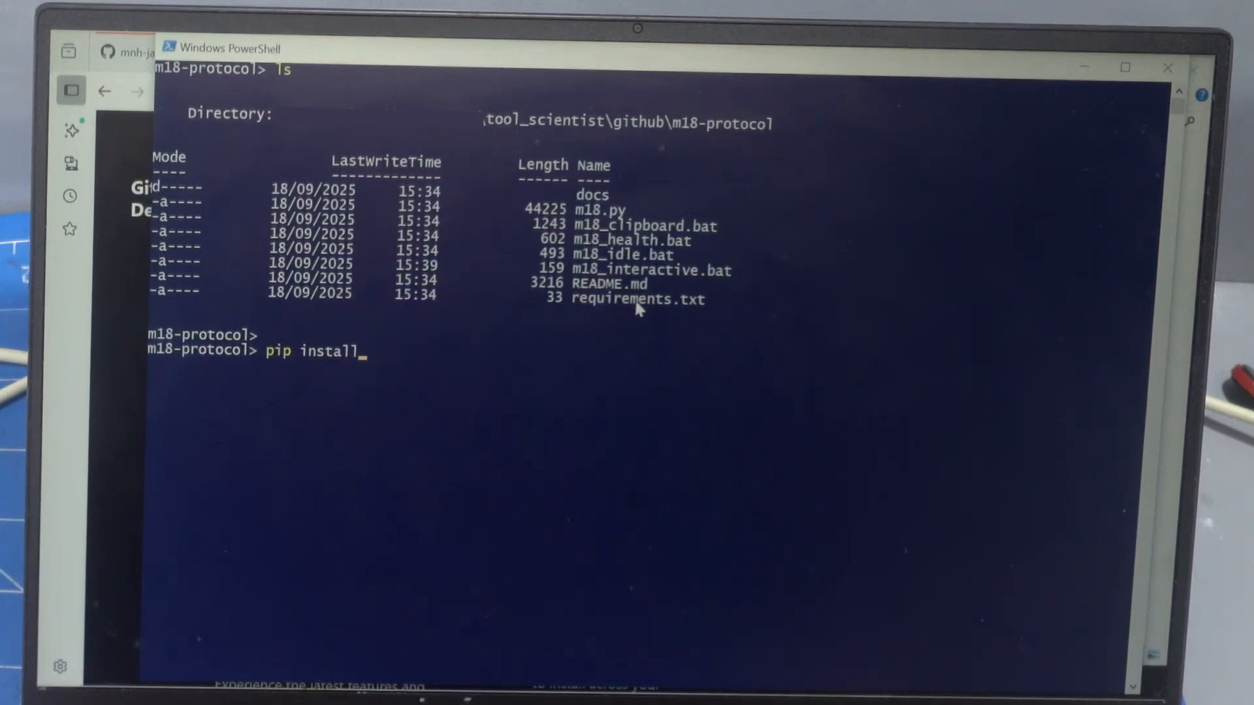
type("-r")
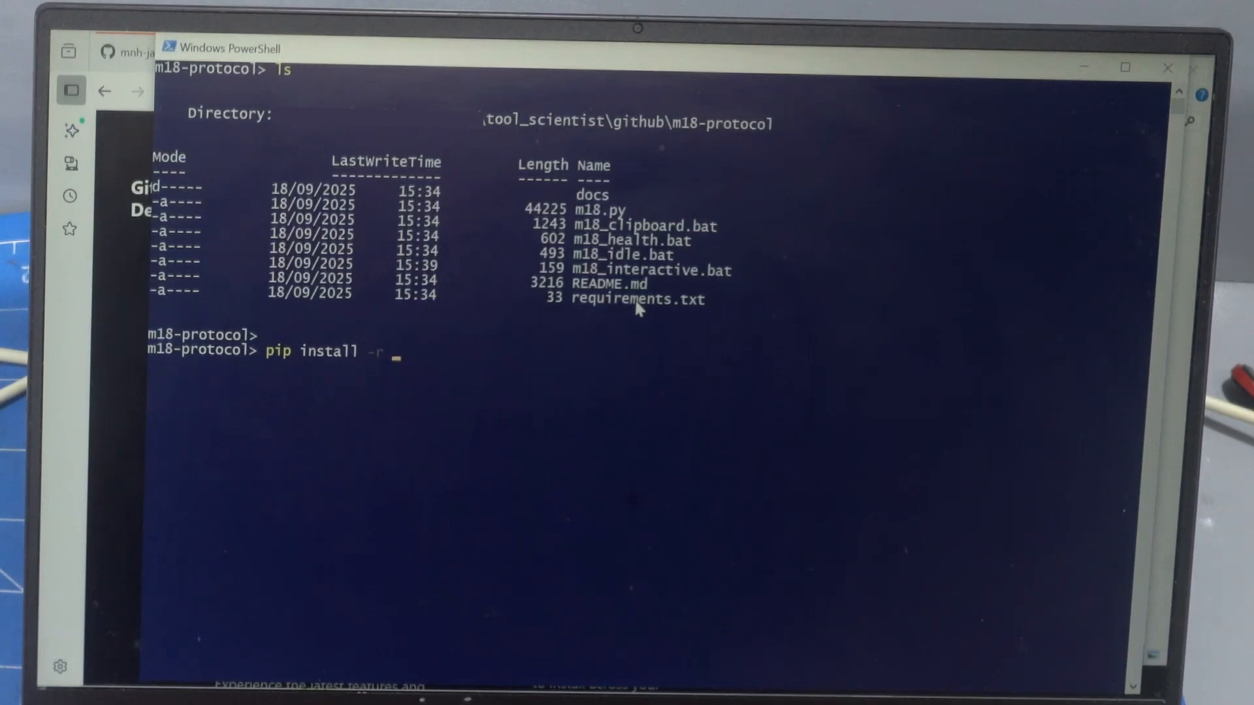
type("req")
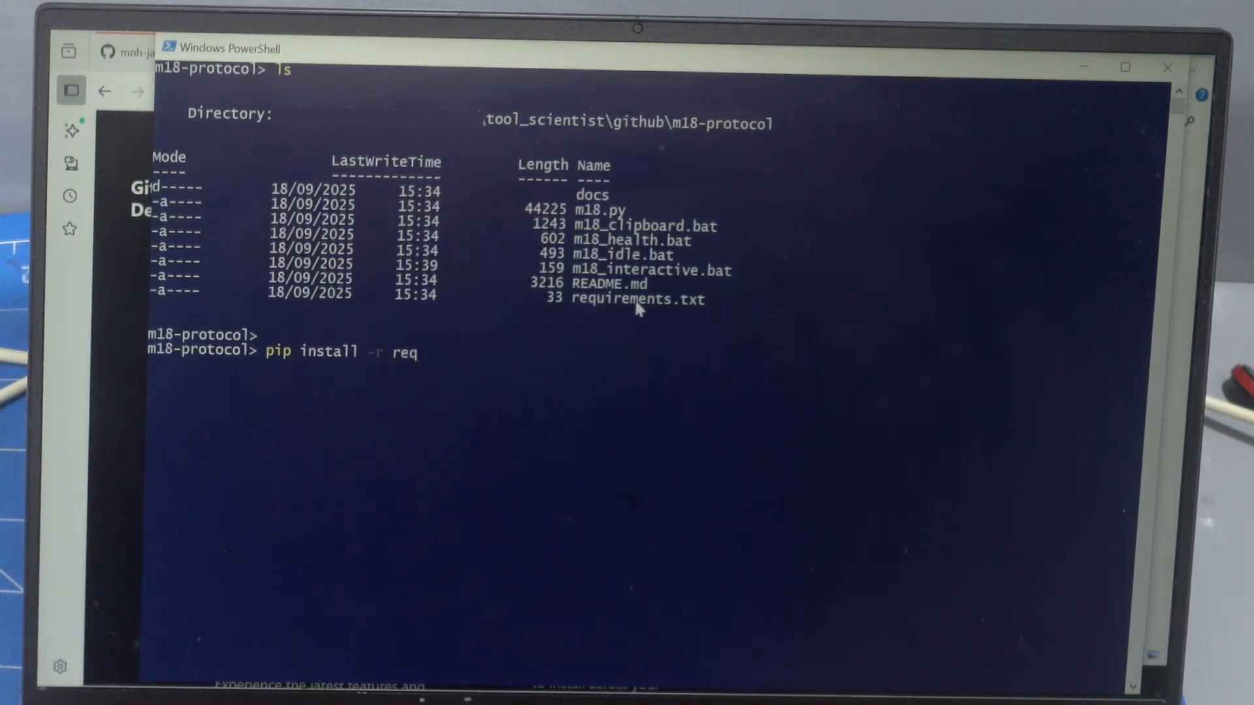
type(".\\requirements.txt")
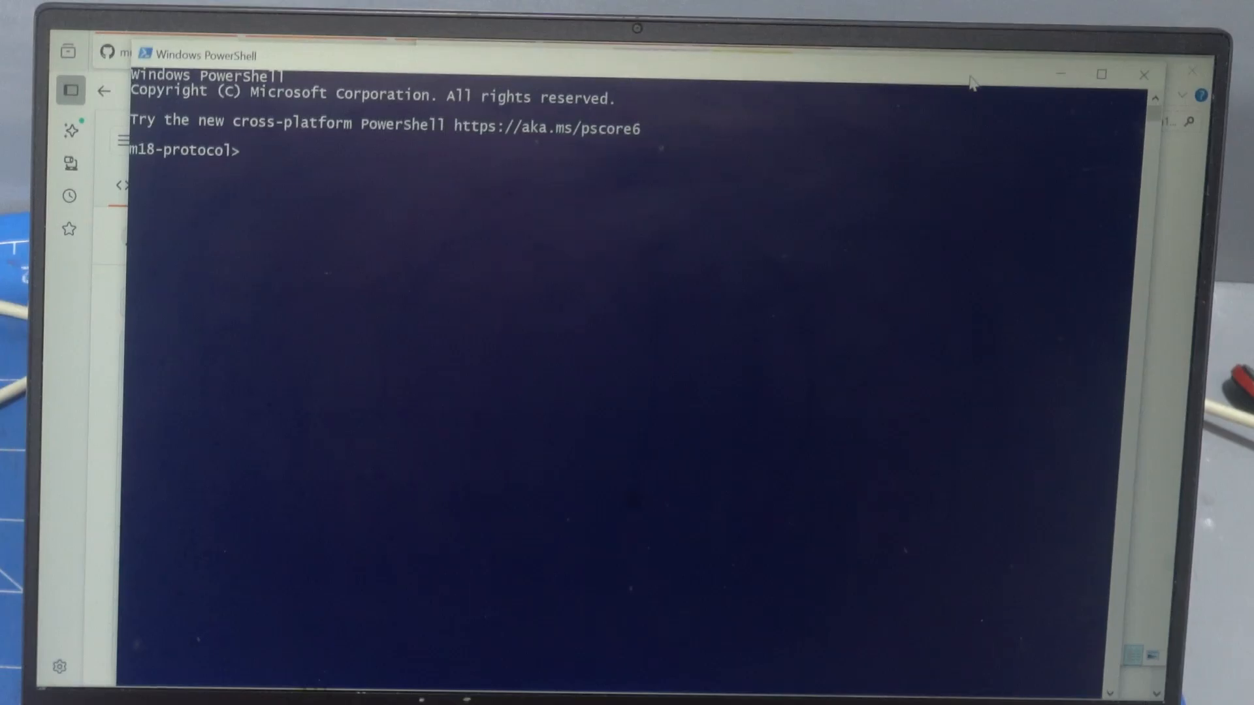
Run python.exe .\m18.py --port COM7 to enter the m18 diagnostics shell
type("python.exe")
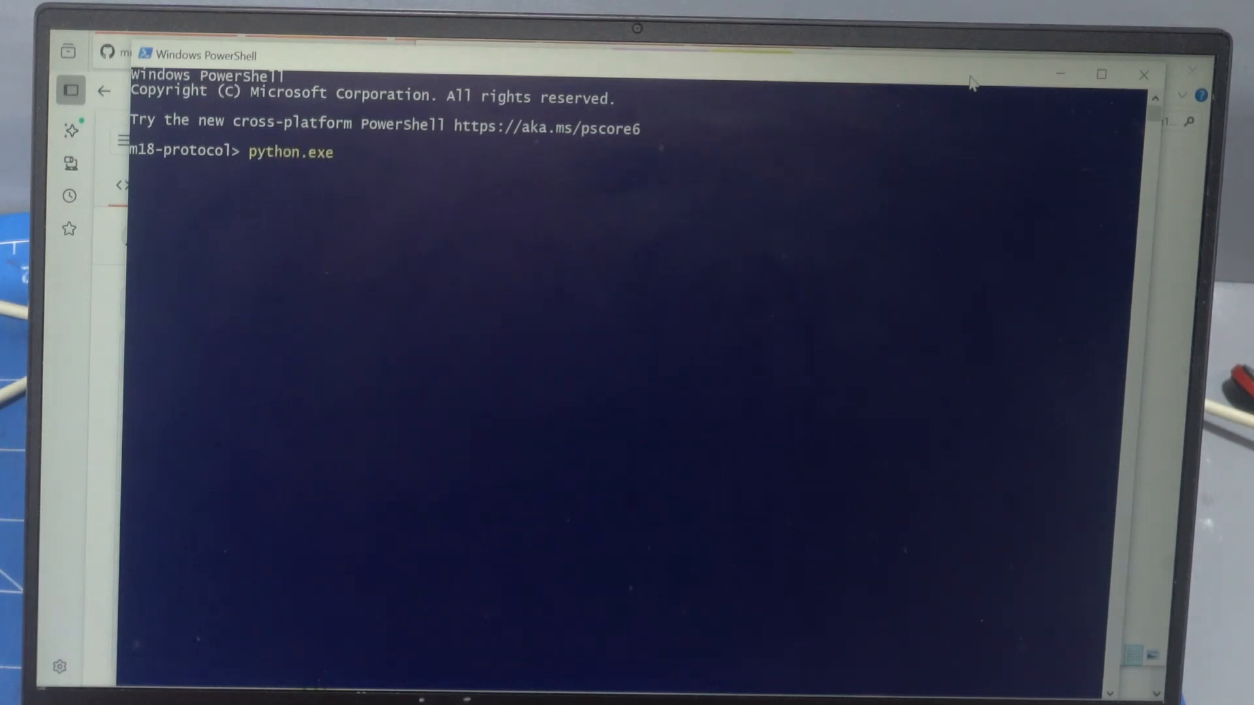
type(".\\m18.py")
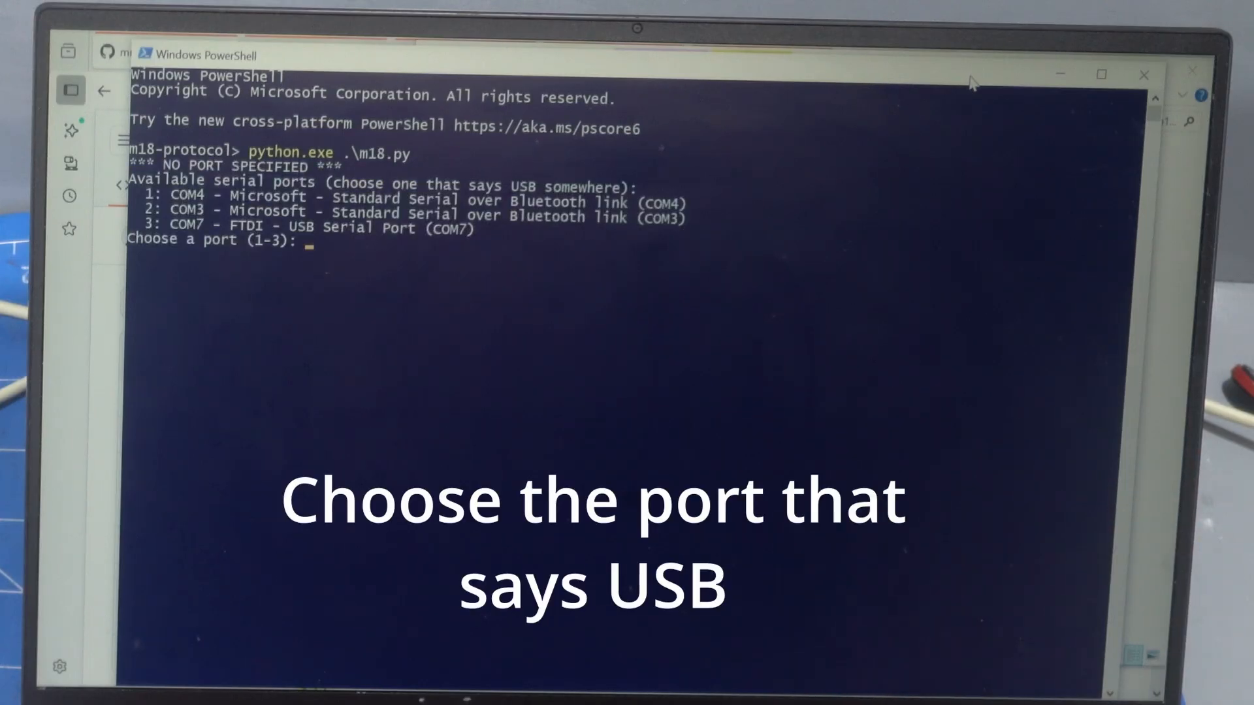
type("3")
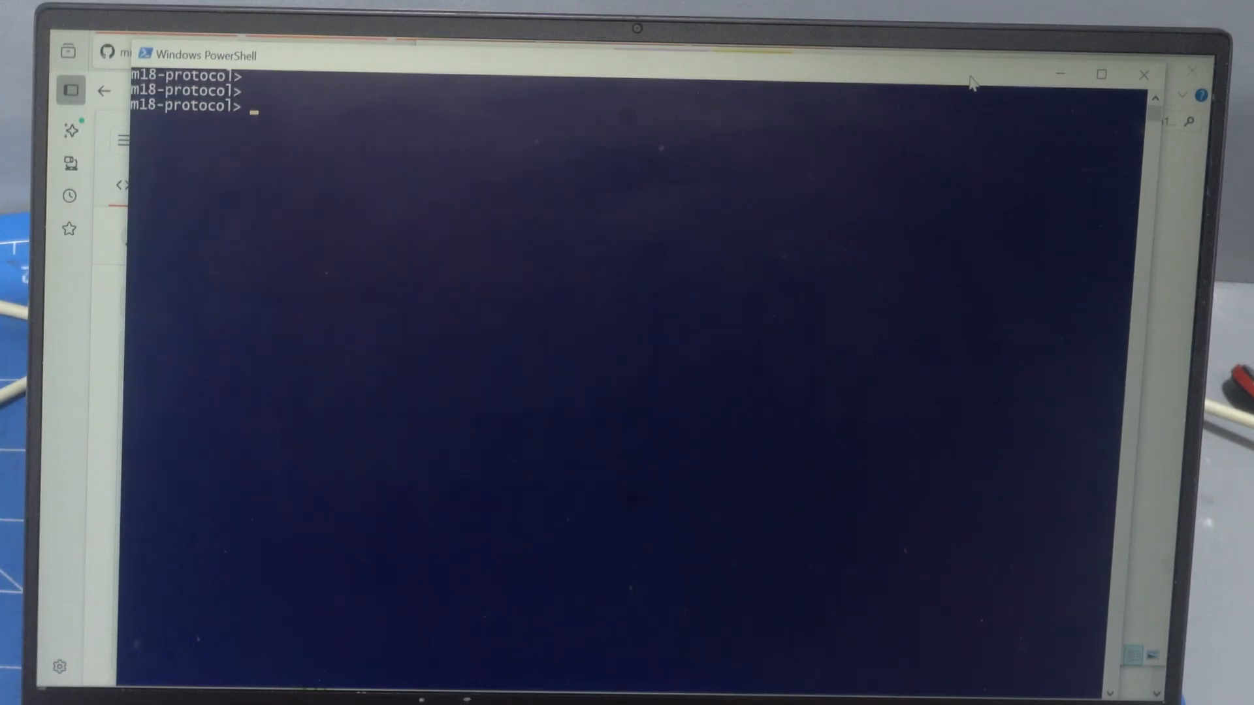
type("python.exe .\\m18.py")
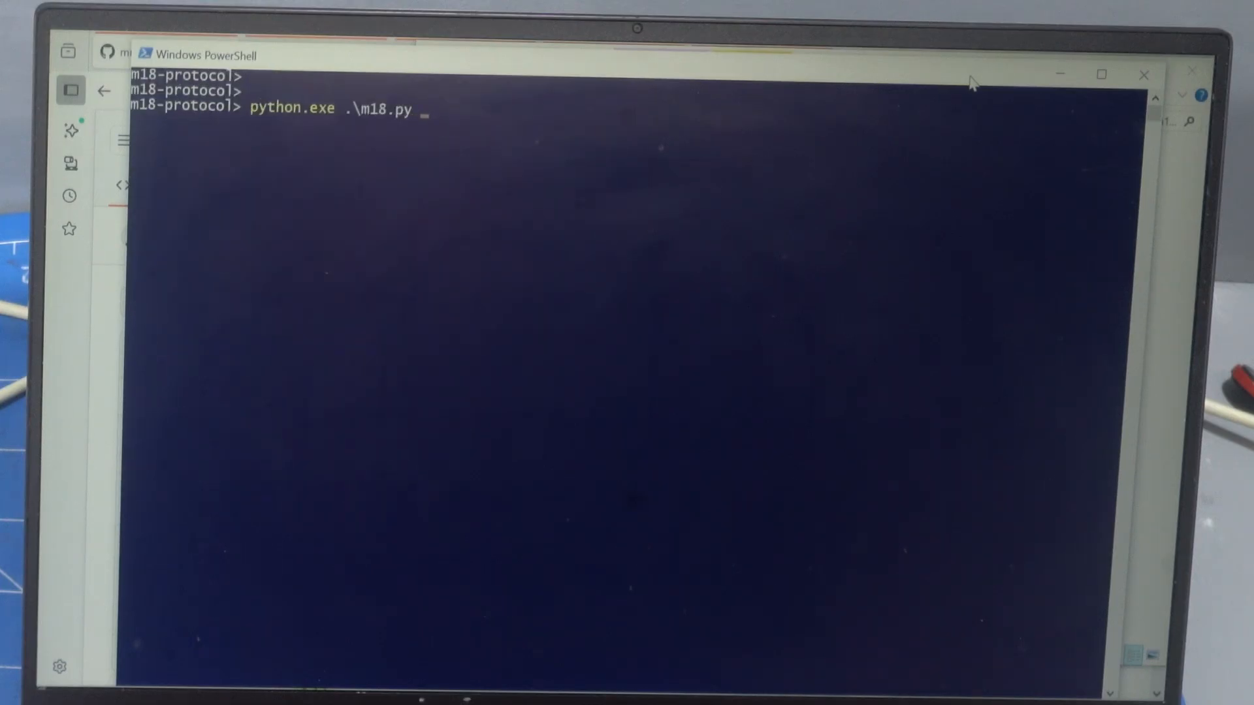
type("--port")
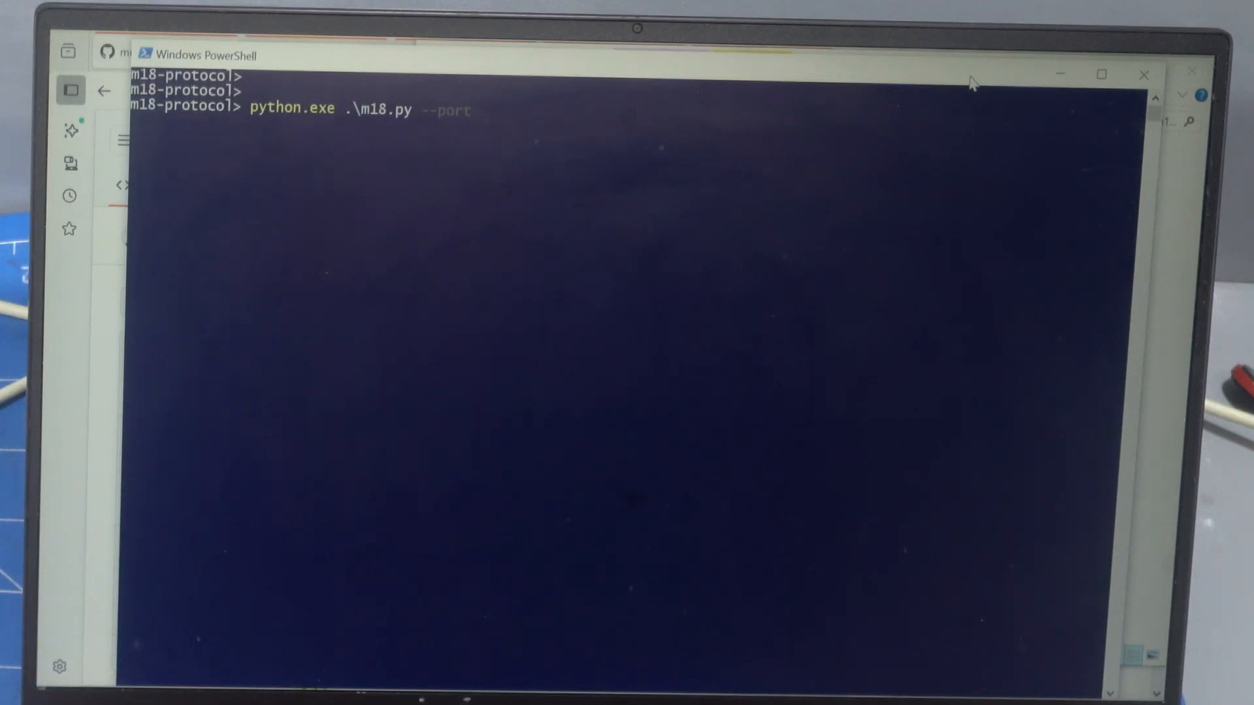
type("COM7")
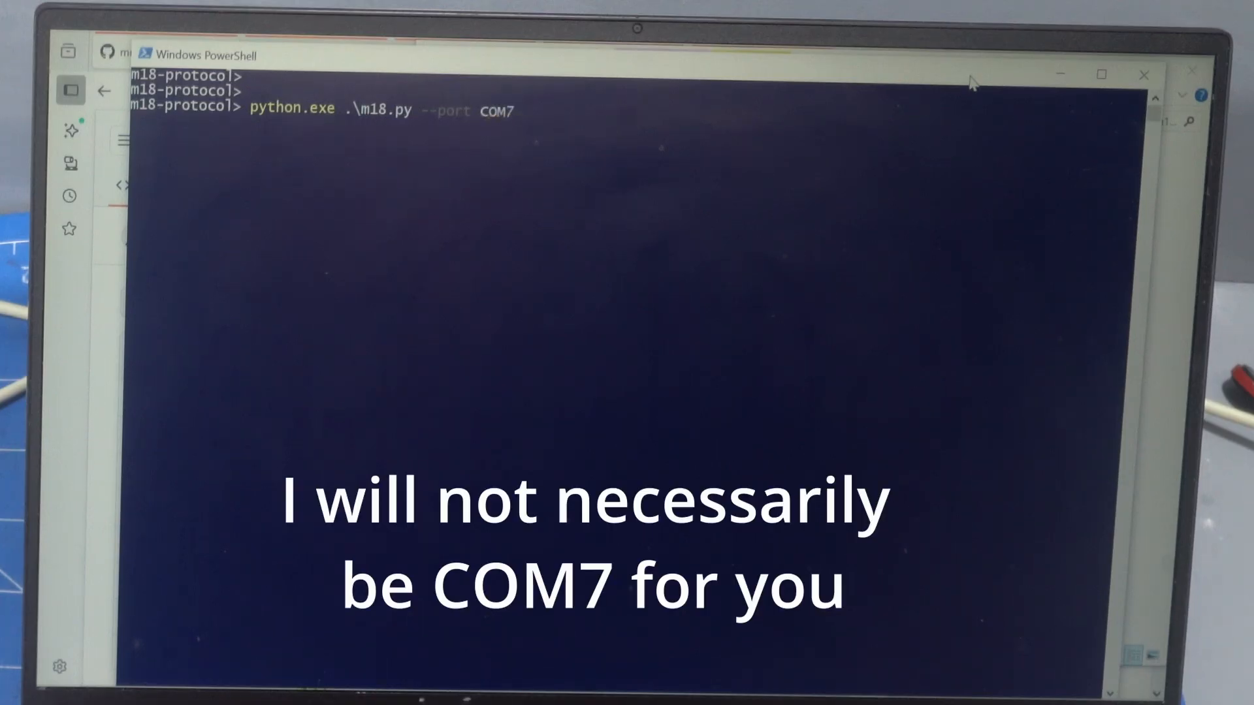
key("enter")
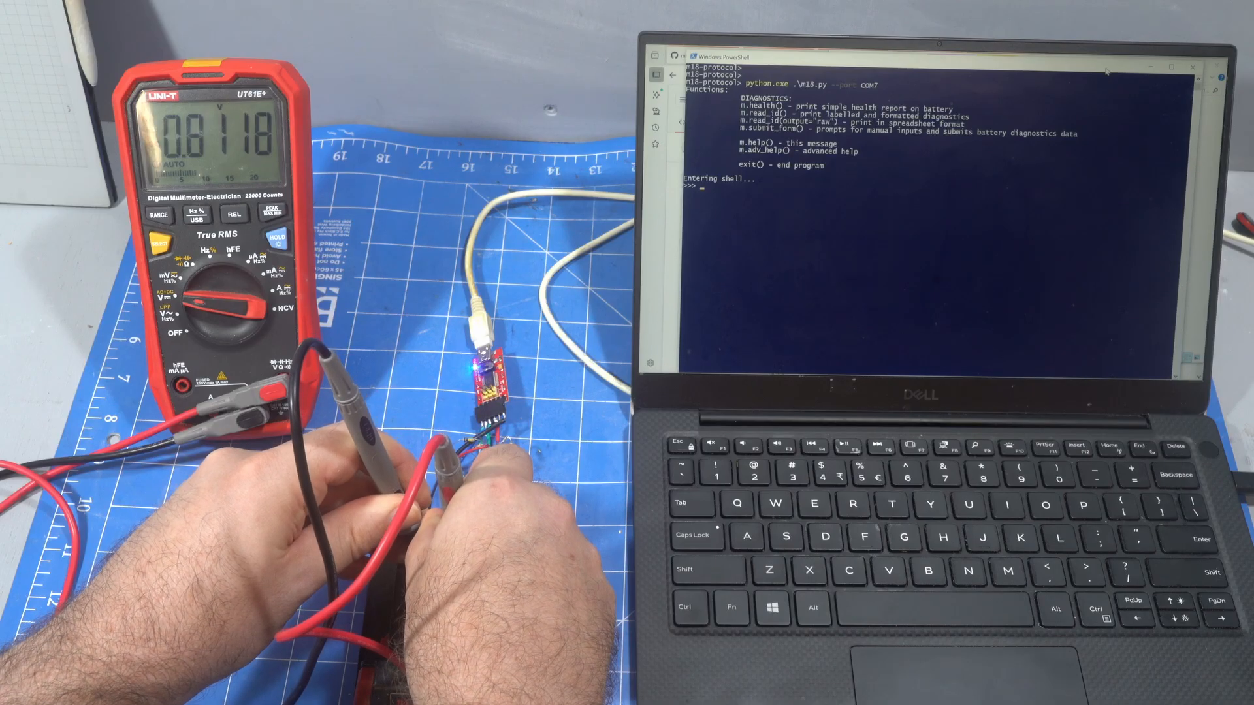
Enter m.high_for(5) at the m18 shell prompt
type("M.HIG")
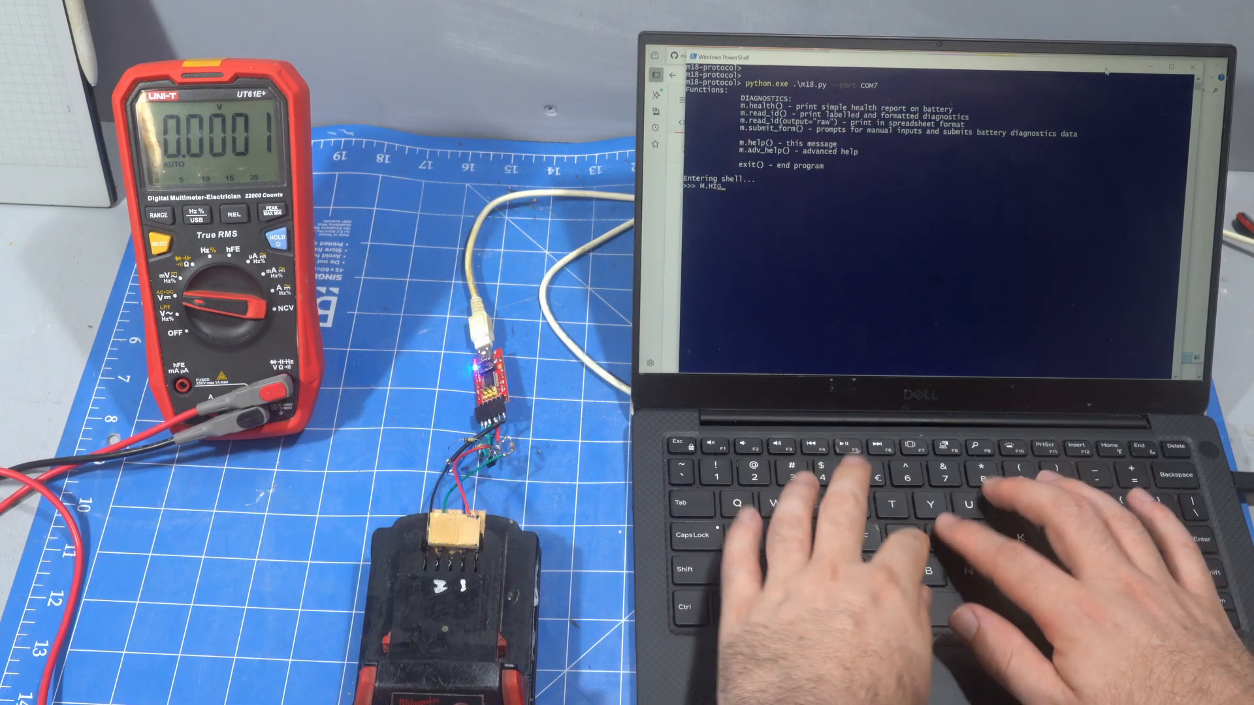
type("H_FOR")
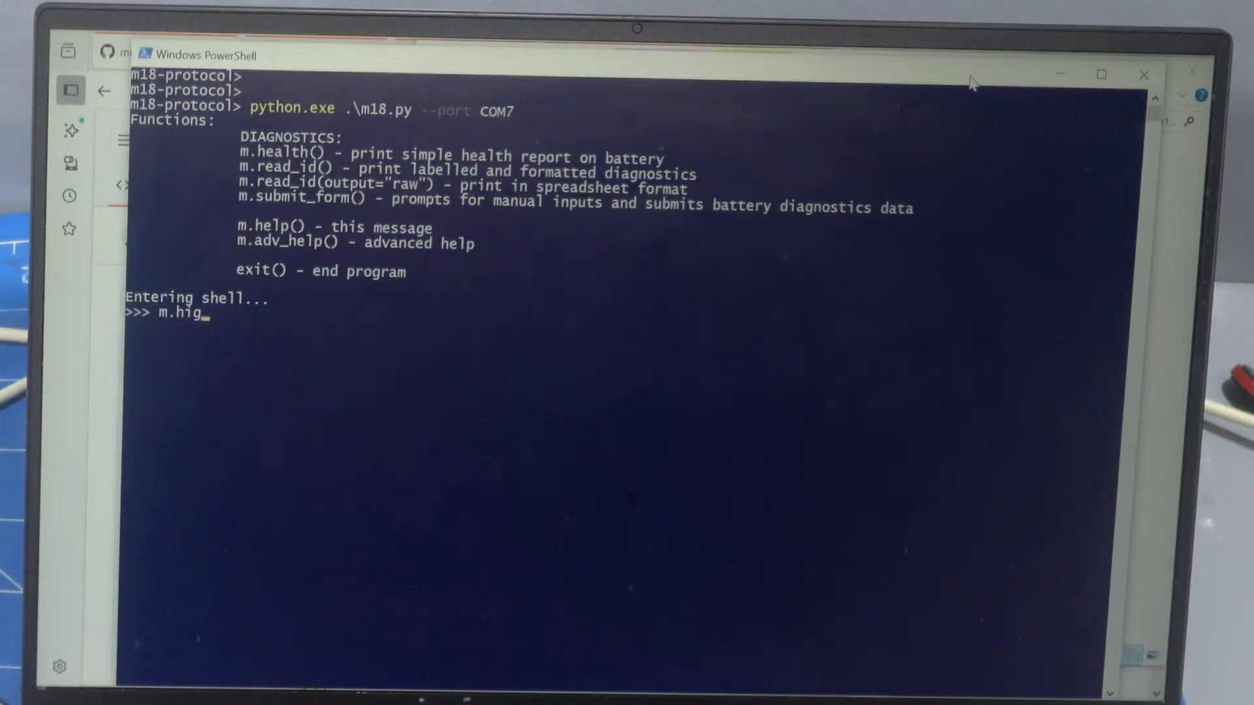
type("h_fi")
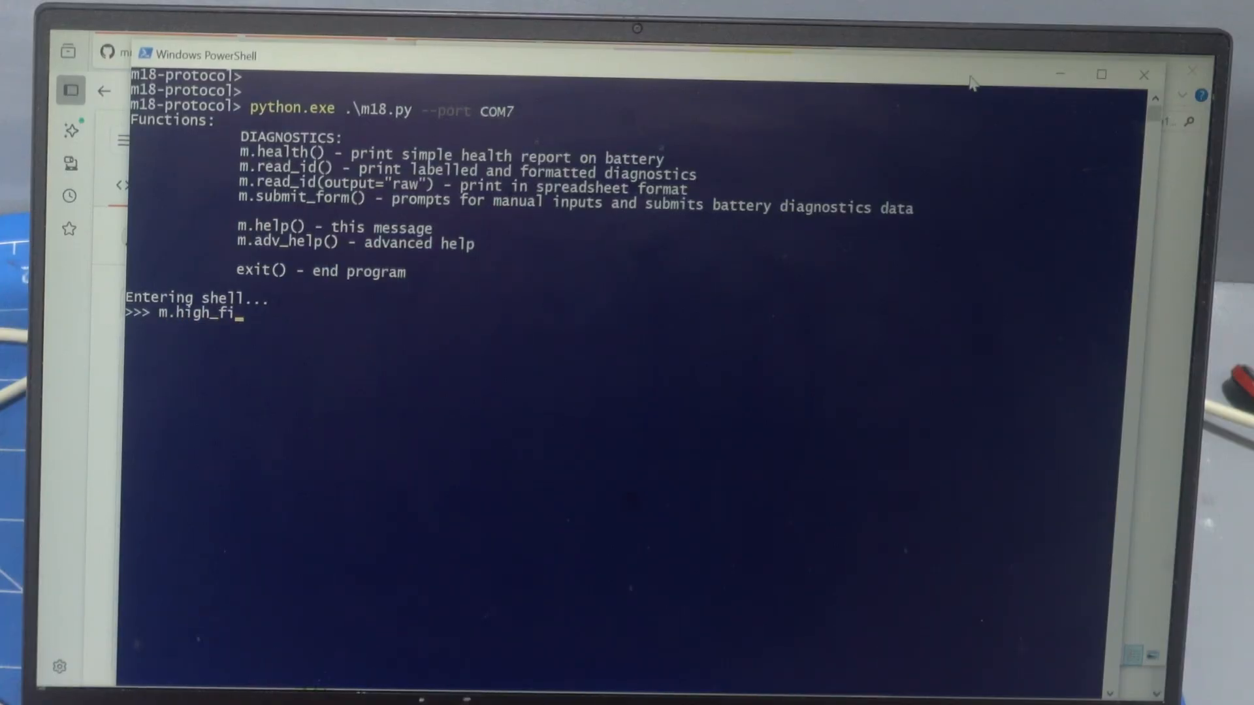
type("r(")
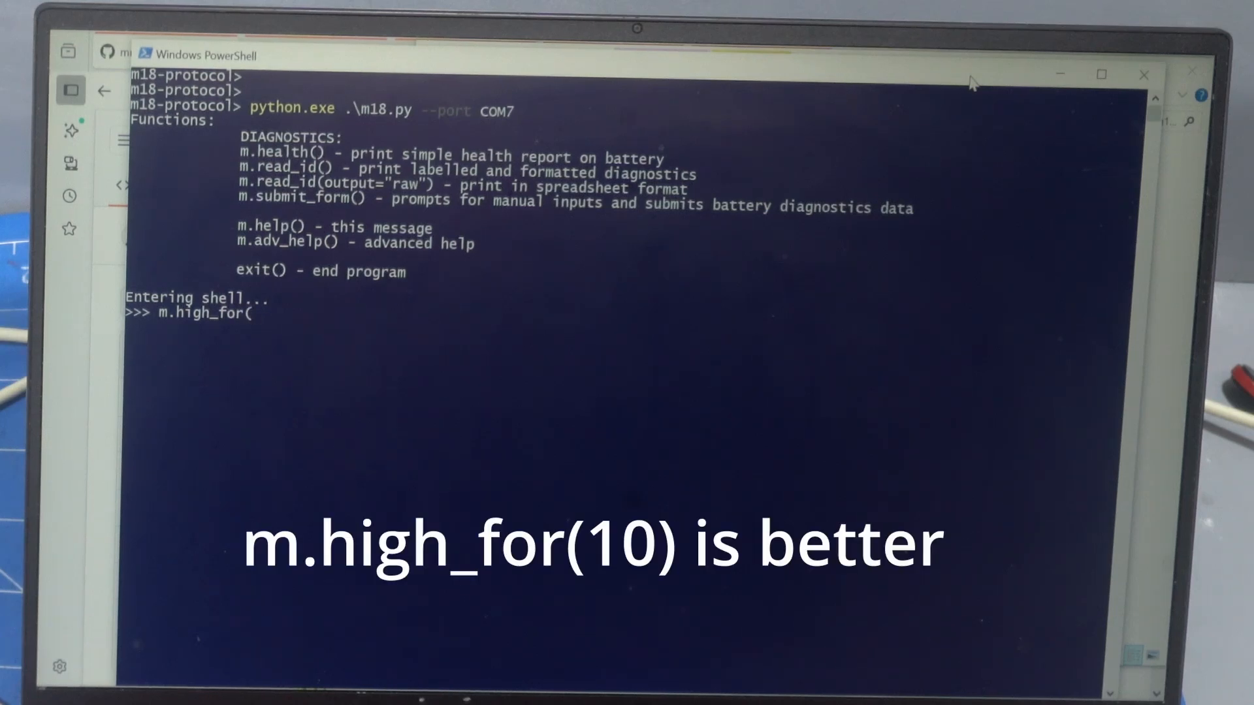
type("5)")
type("m.health")
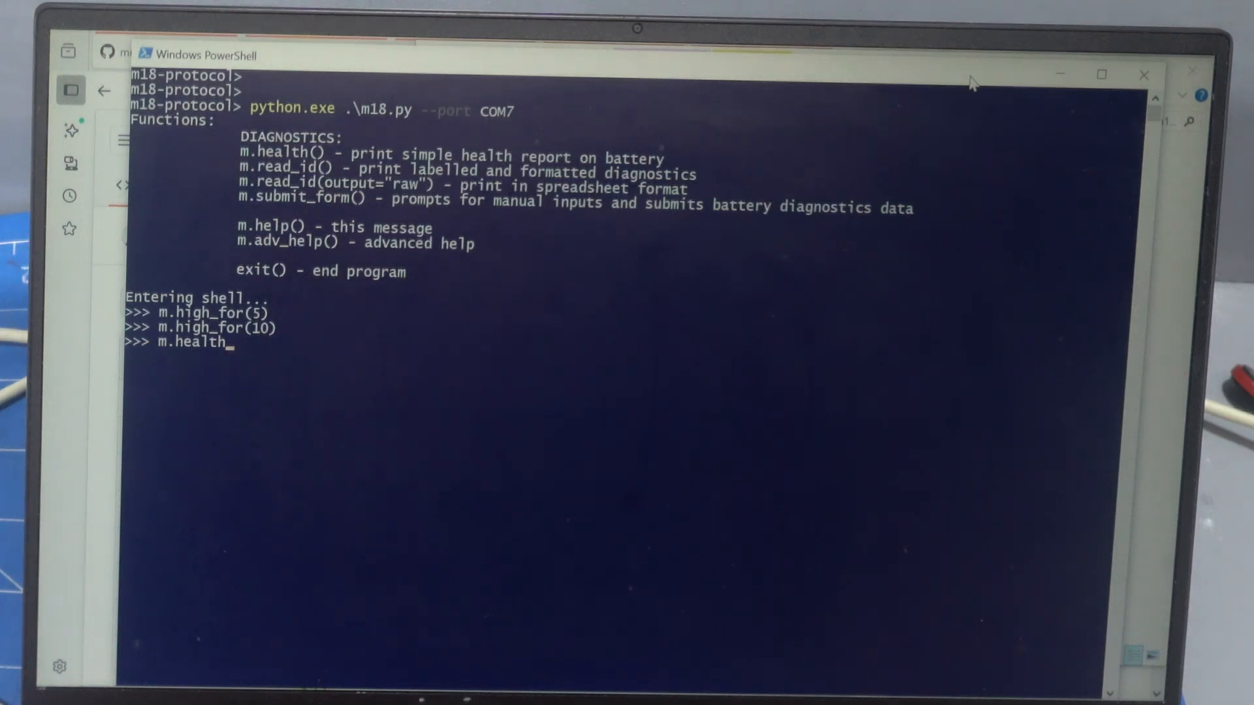
Run m.health() to print the battery health report, then m.reset()
type("()")
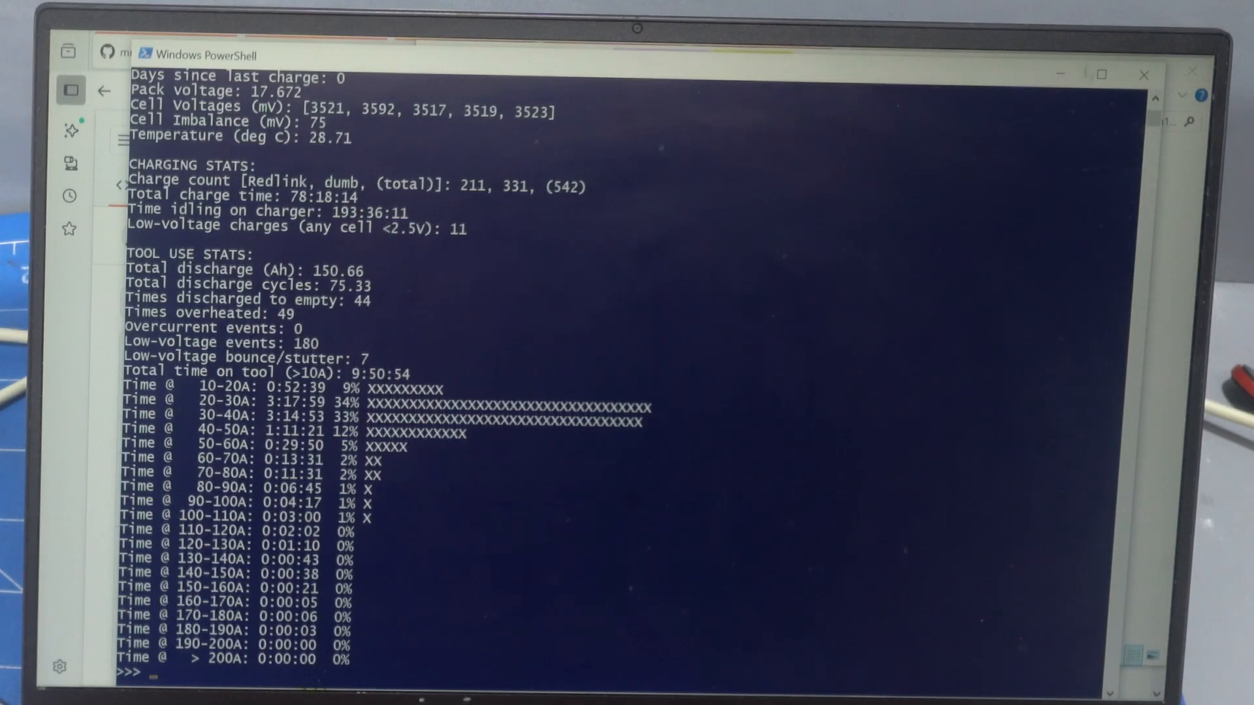
scroll("down", 3)
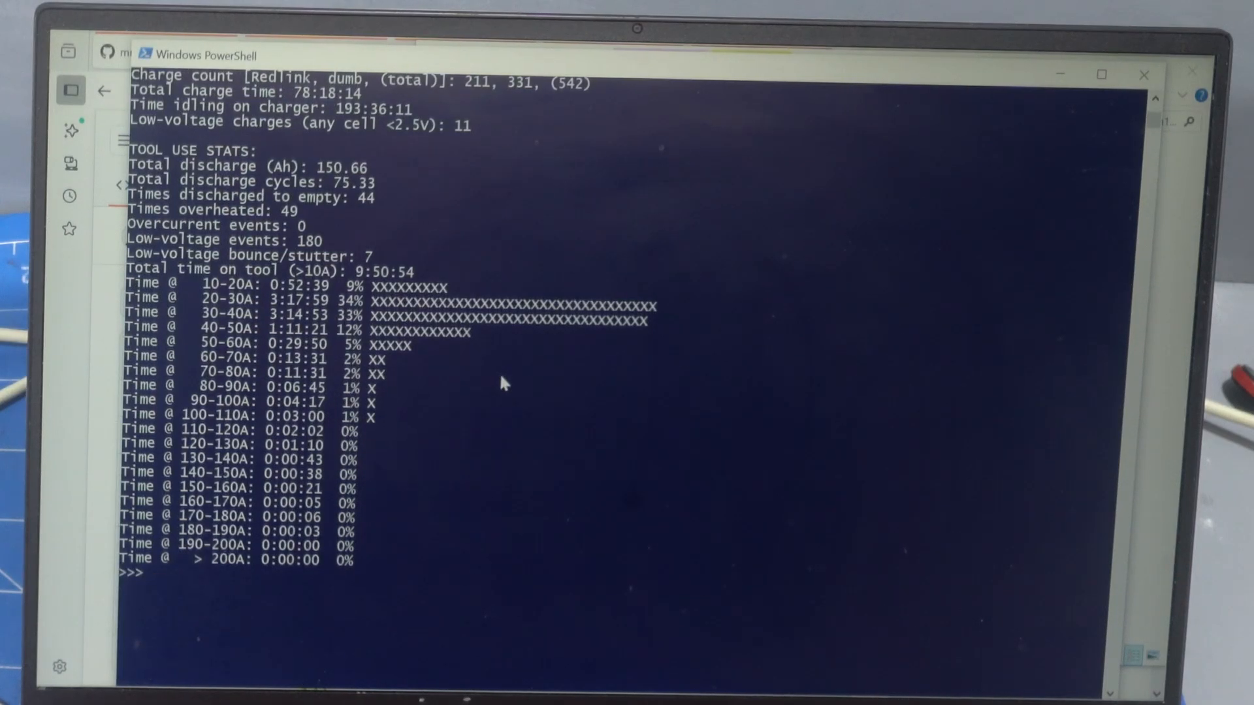
type("m.res")
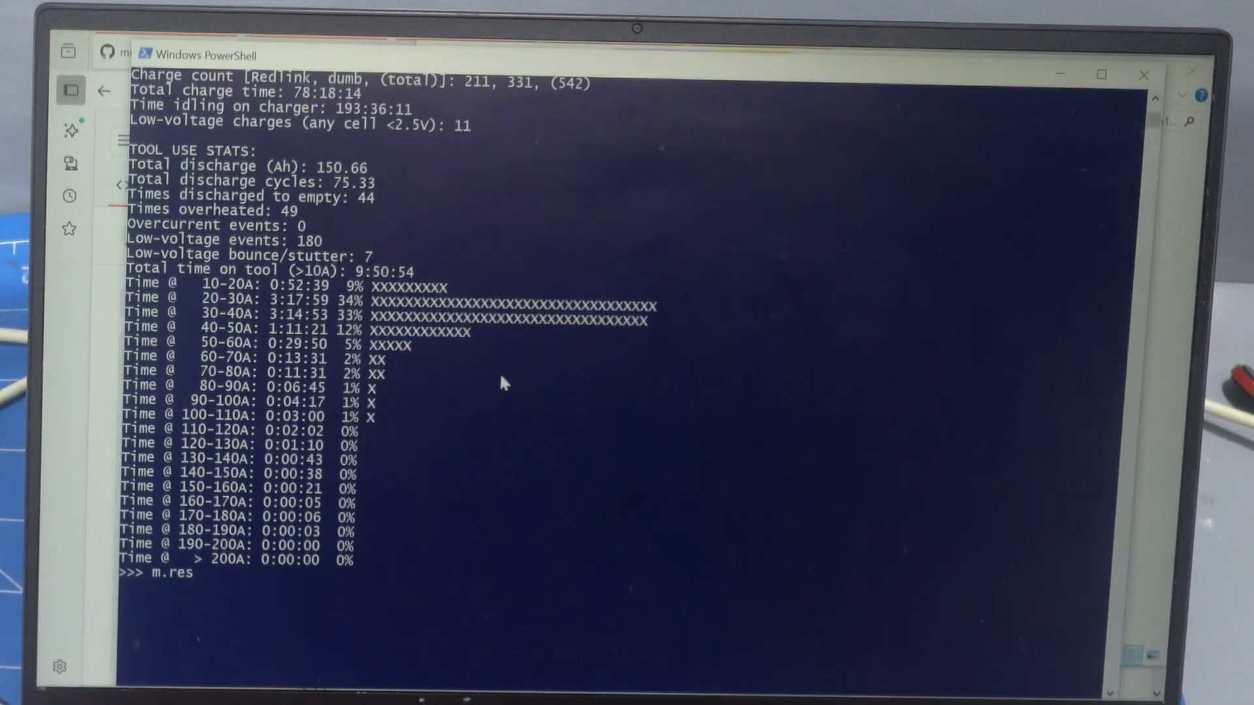
type("et()")
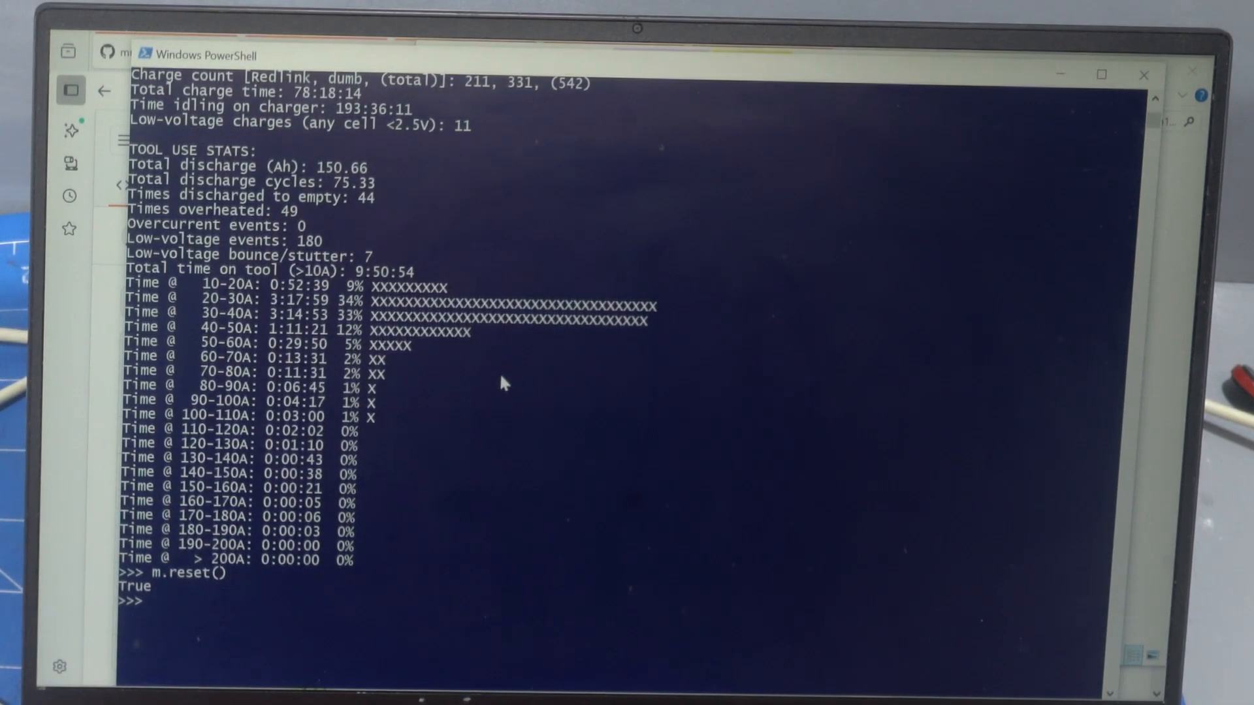
Run m.read_id() and scroll through the full register table to entry 183
type("m.read")
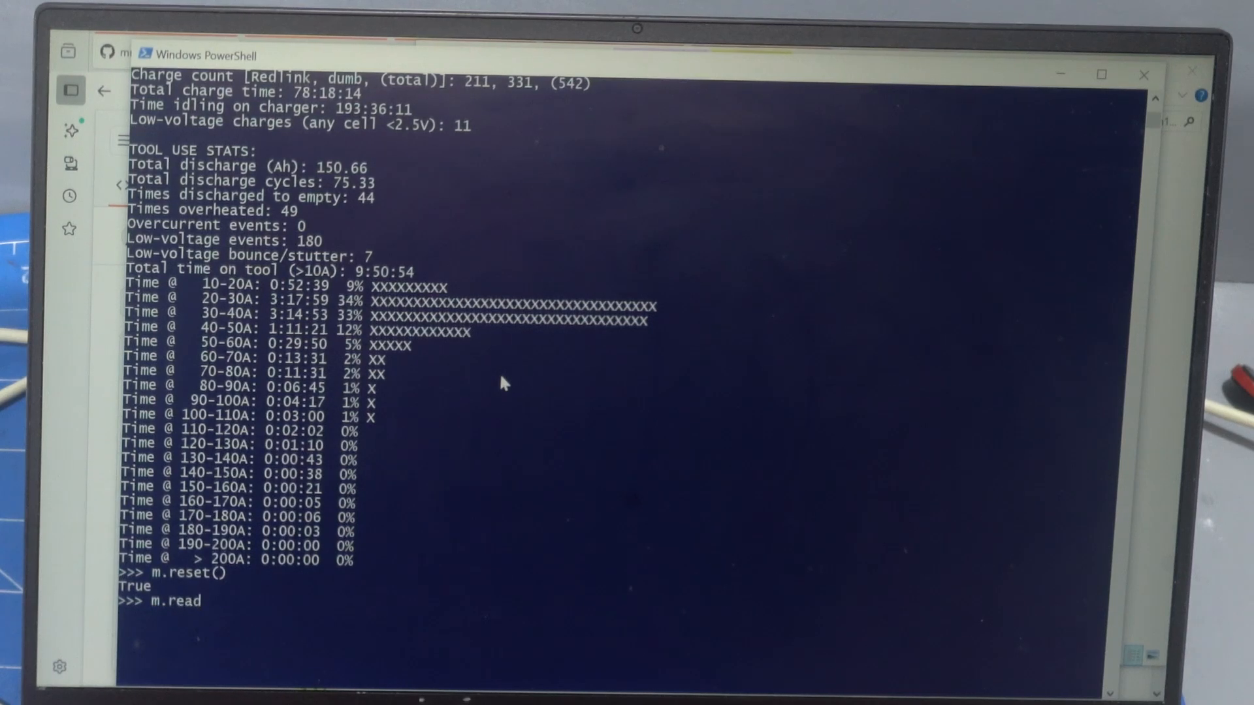
type("_id()")
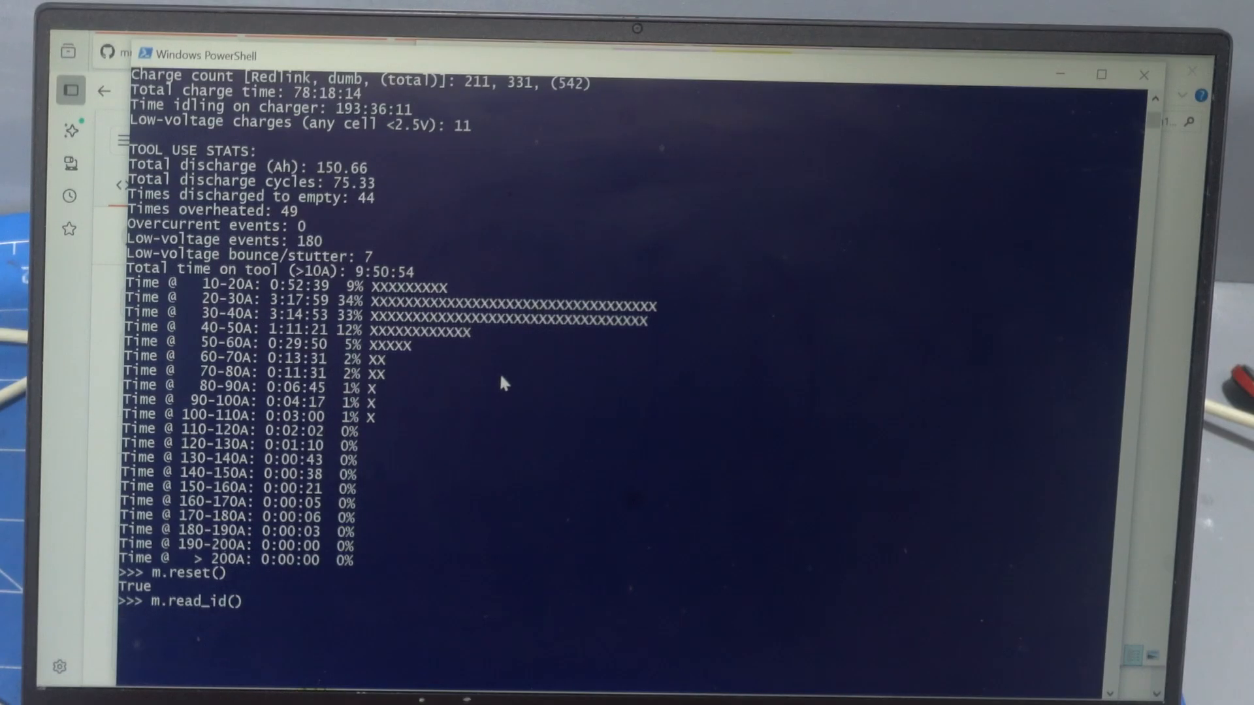
key("enter")
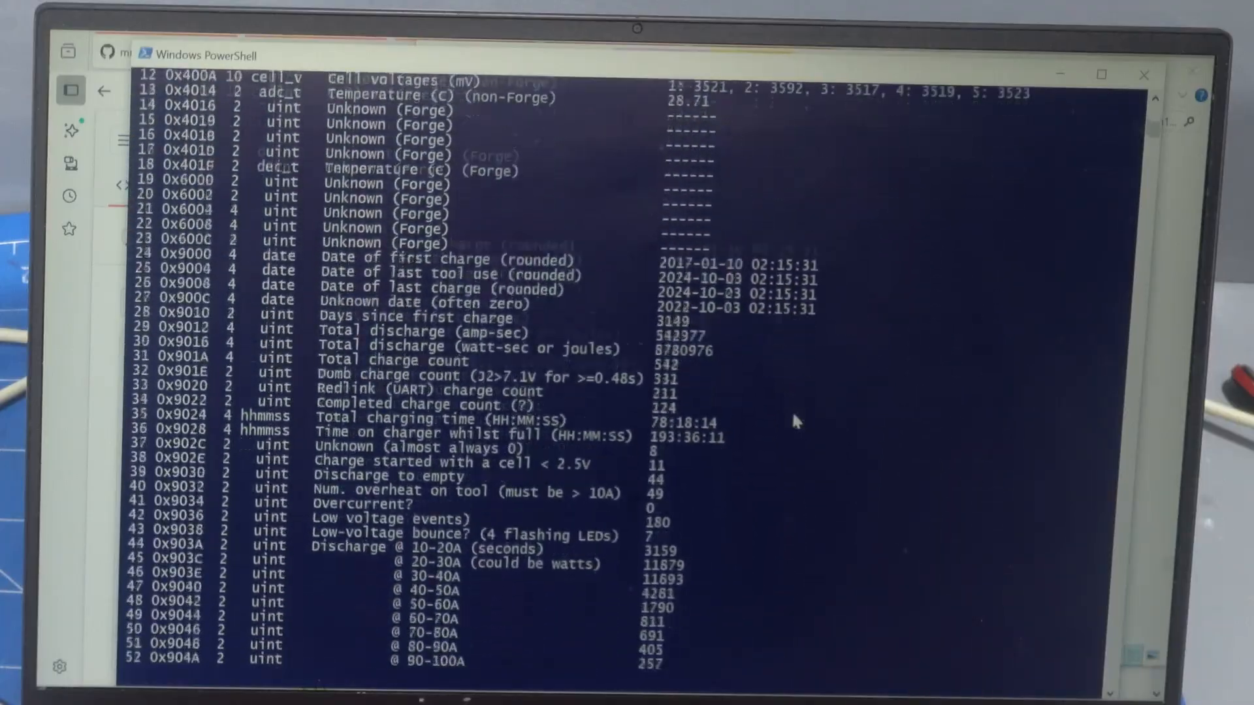
scroll("down", 3)
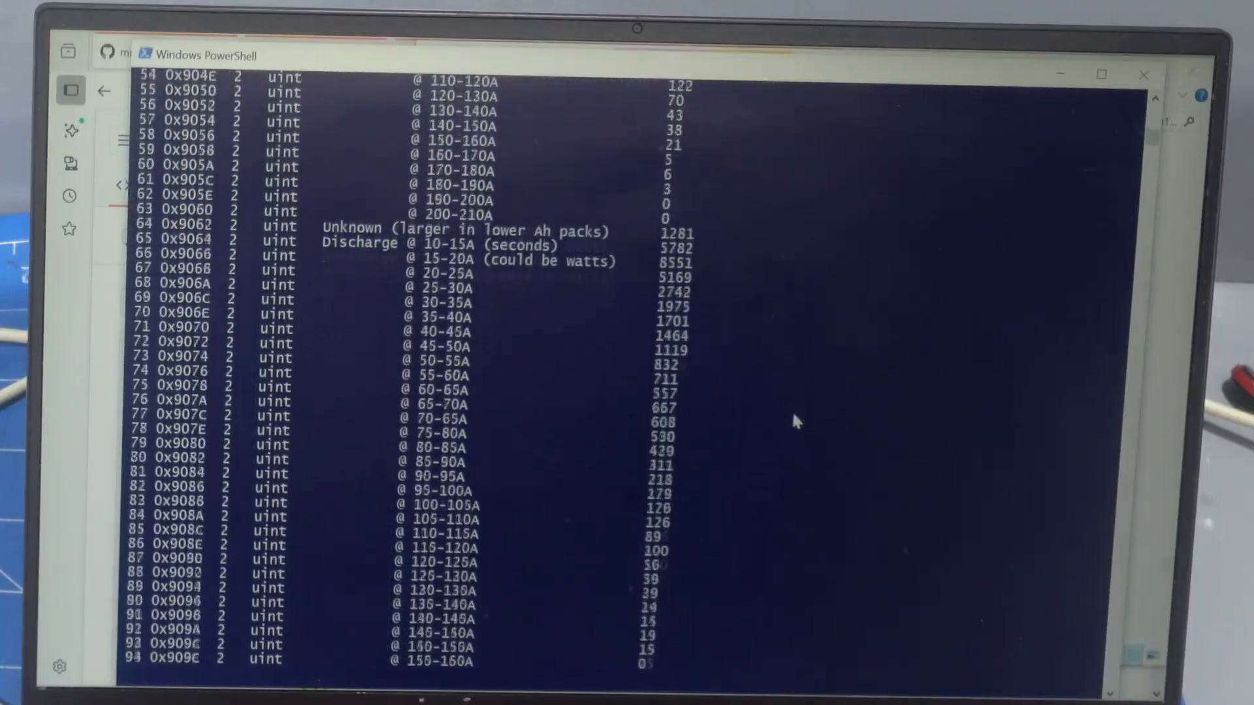
scroll("down", 3)
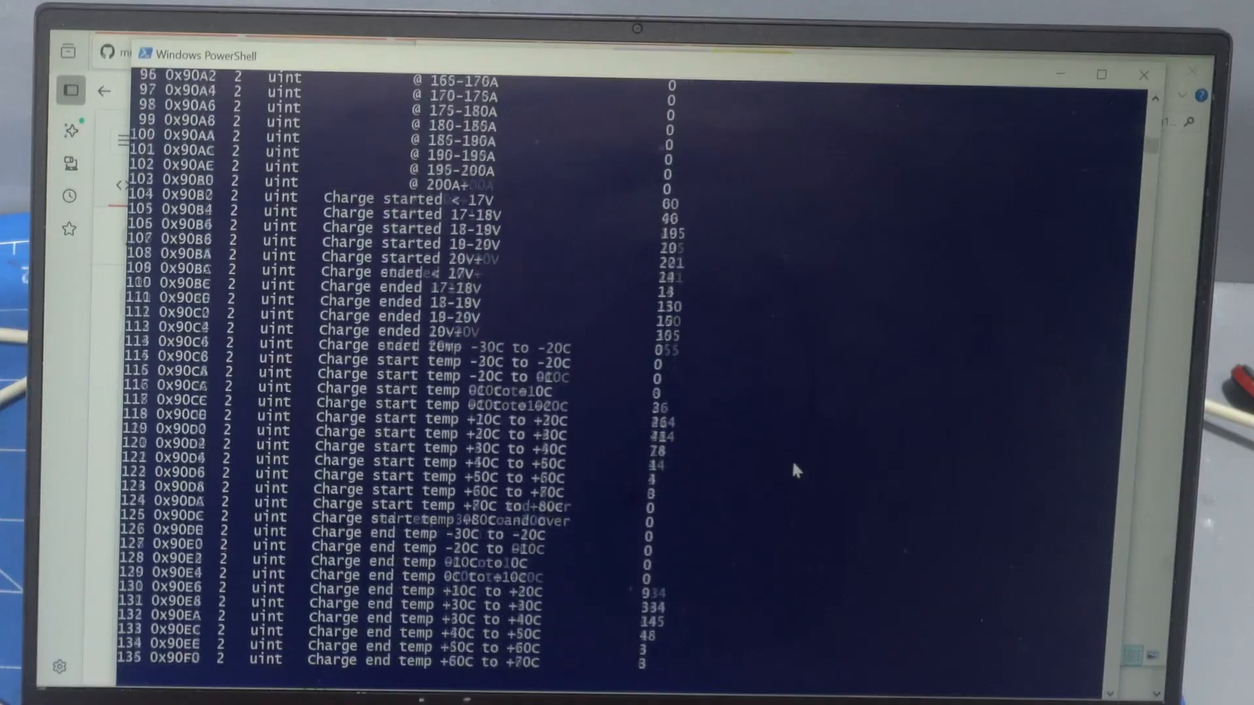
scroll("down", 3)
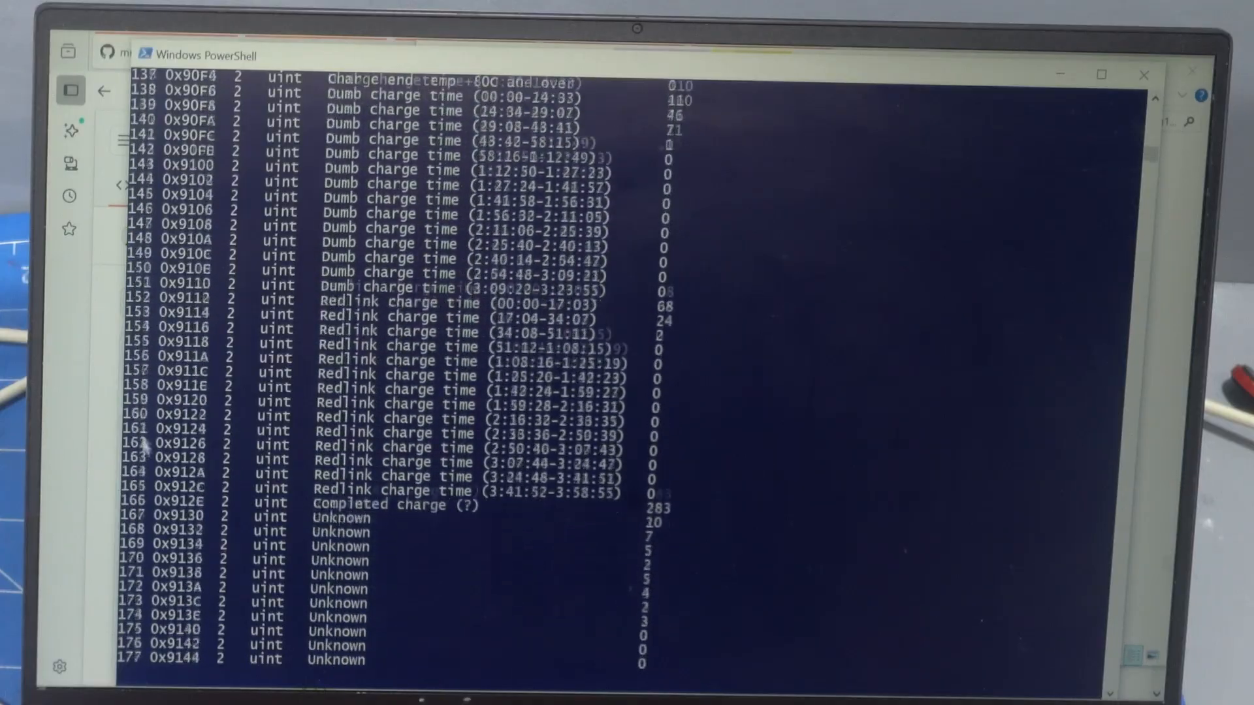
scroll("down", 3)
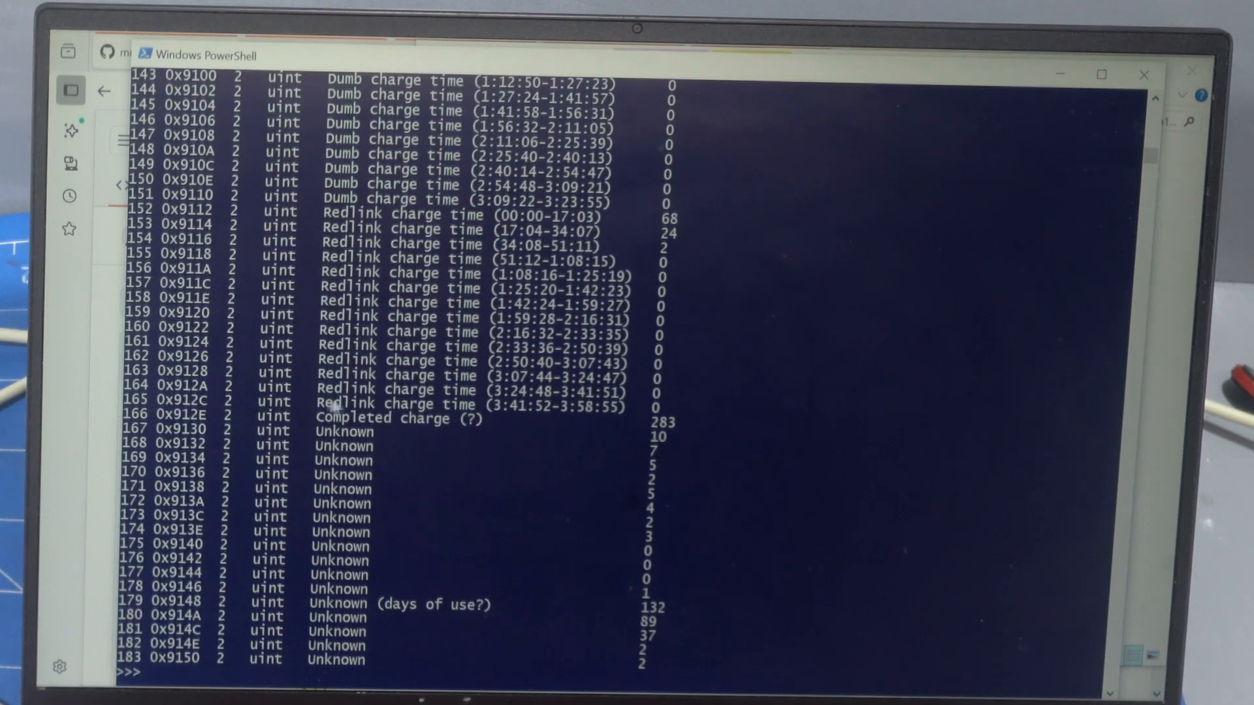
mouse_move(520, 412)
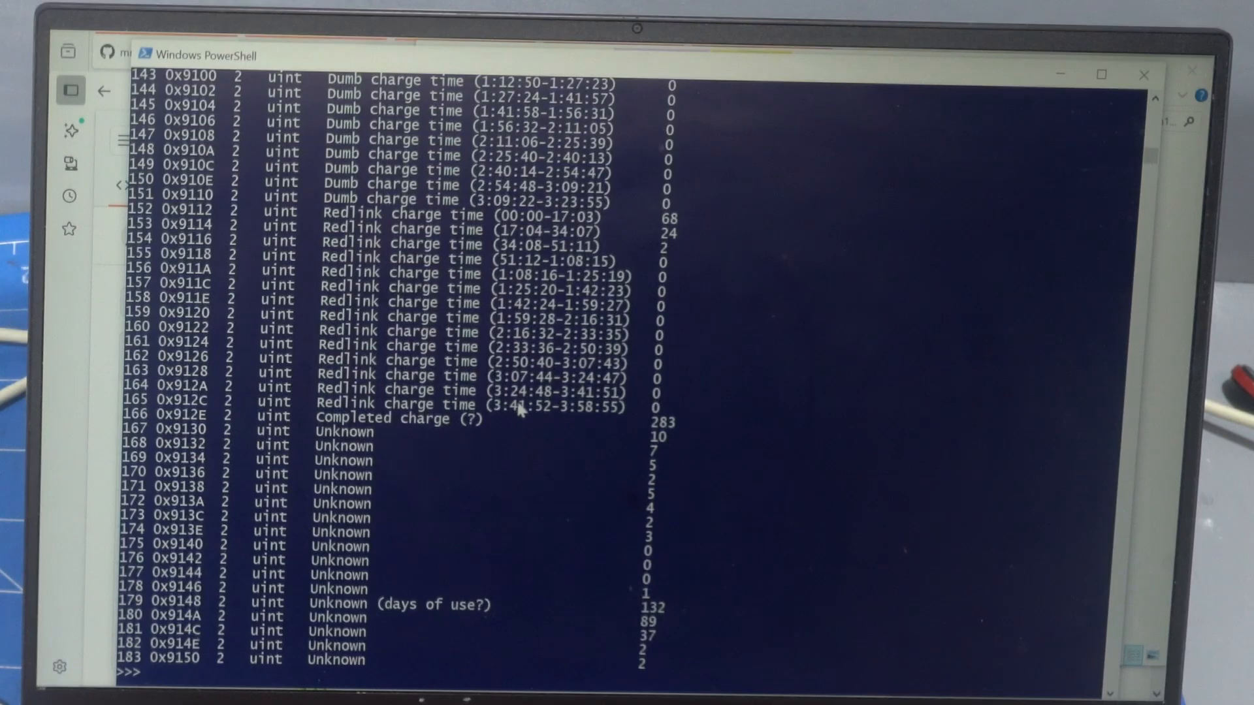
mouse_move(403, 424)
type("m.read_id(")
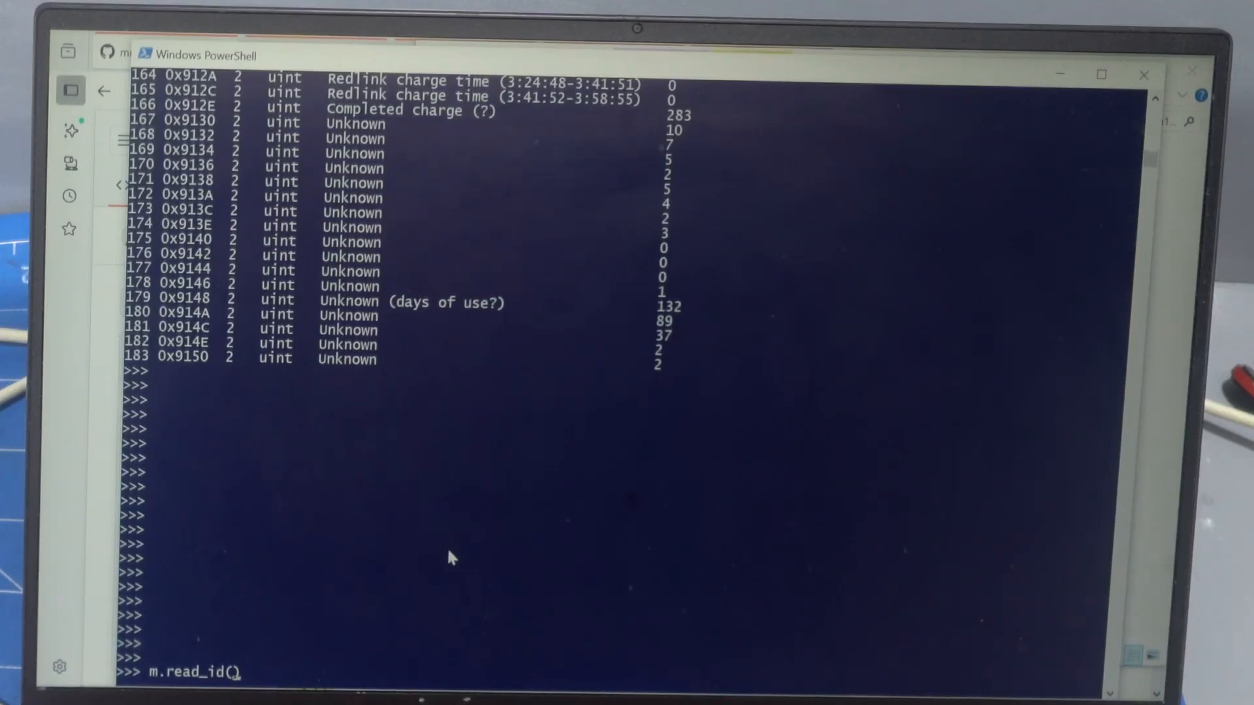
Run m.read_id(output="raw") to print all battery registers as raw values for the spreadsheet
type("output=")
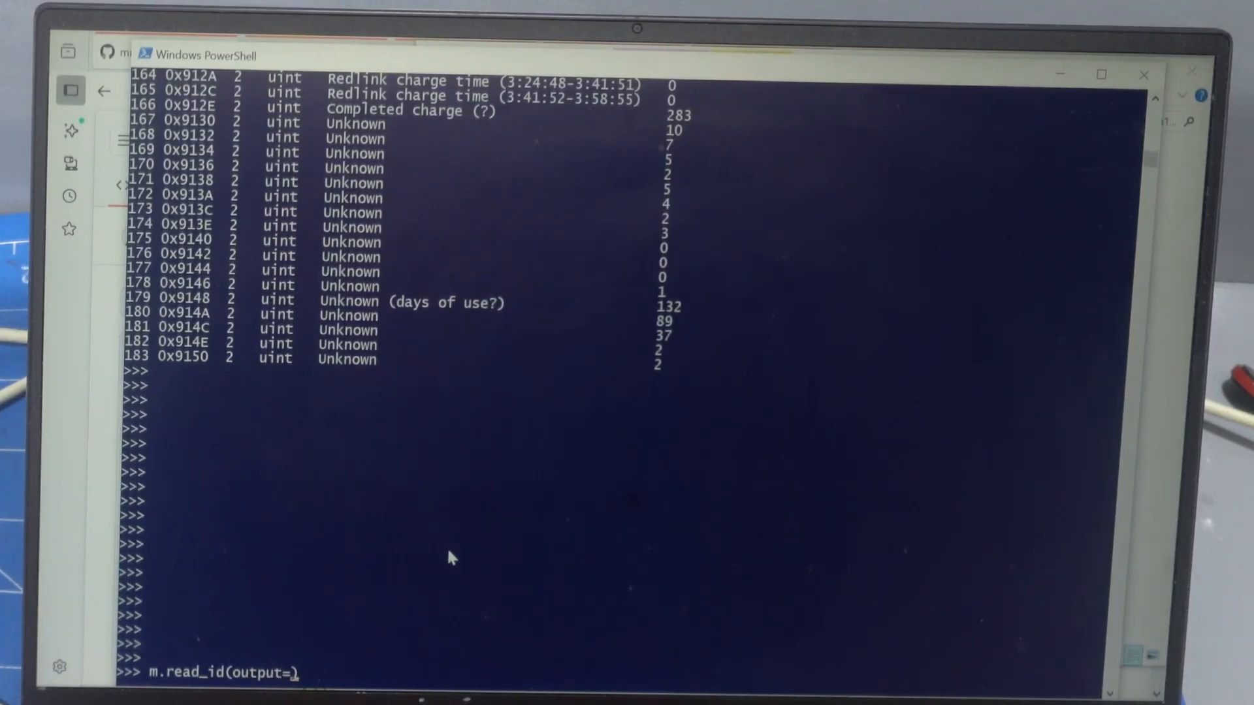
type("\"raw\"")
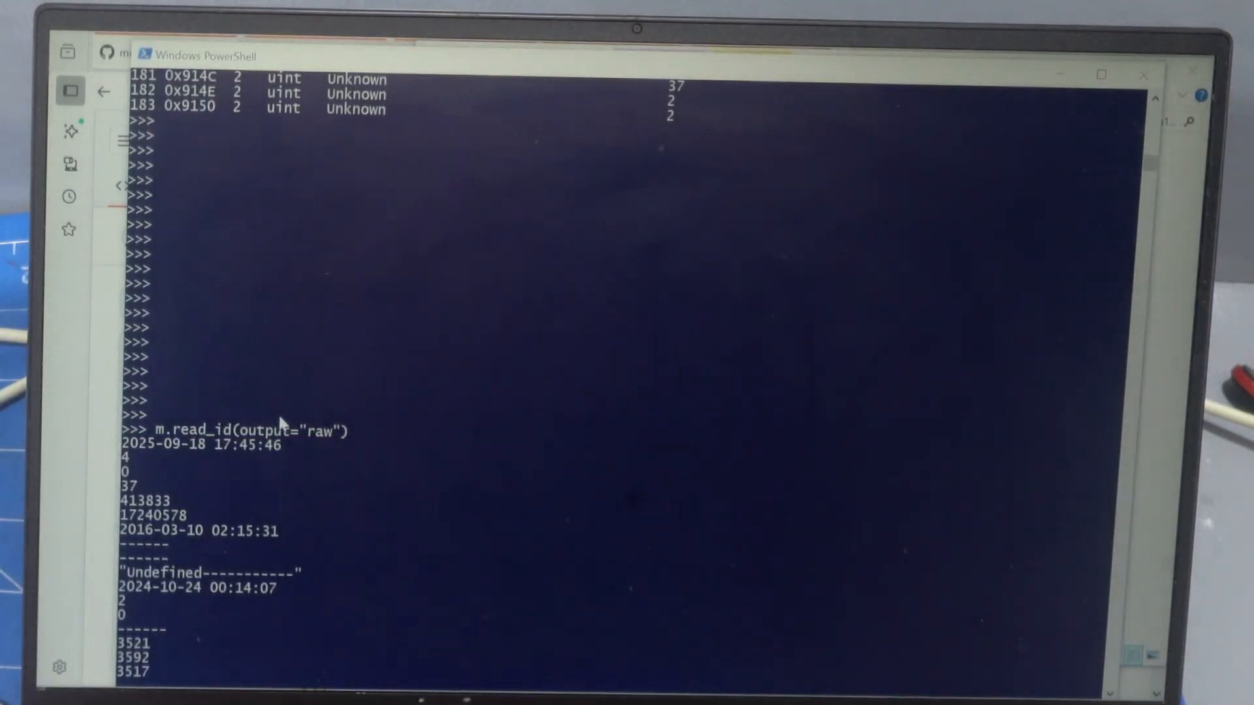
key("alt+tab")
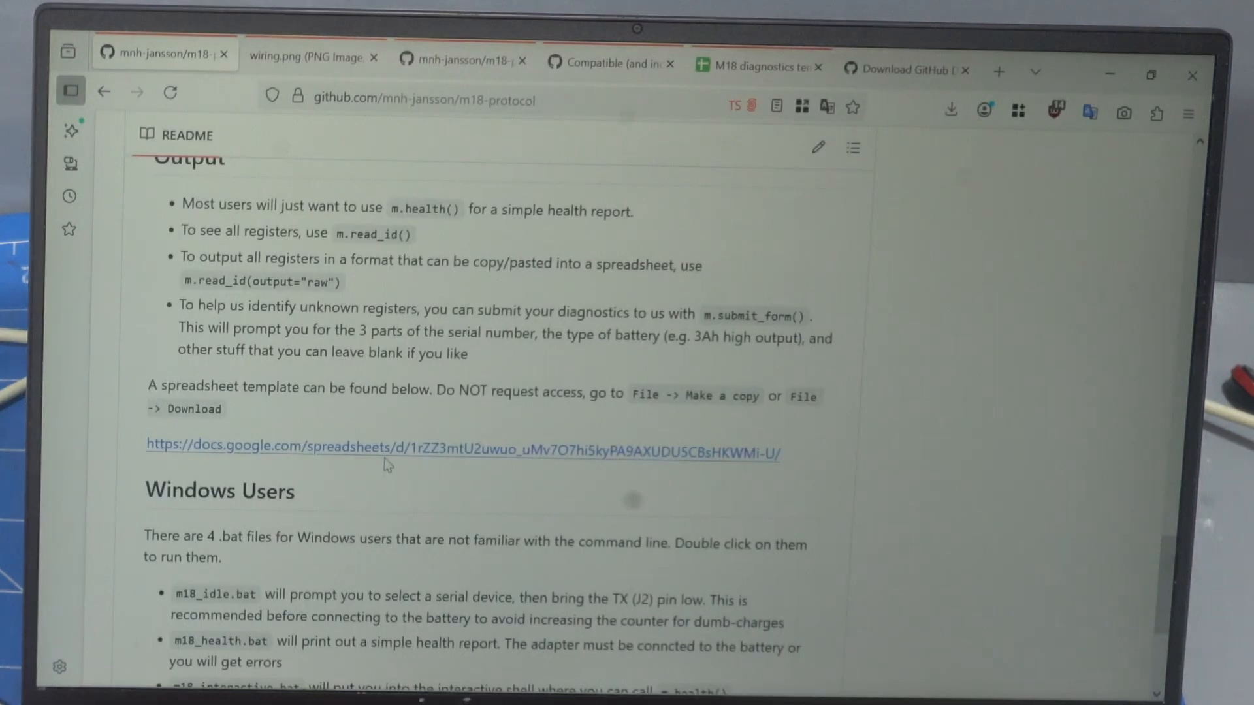
mouse_move(387, 456)
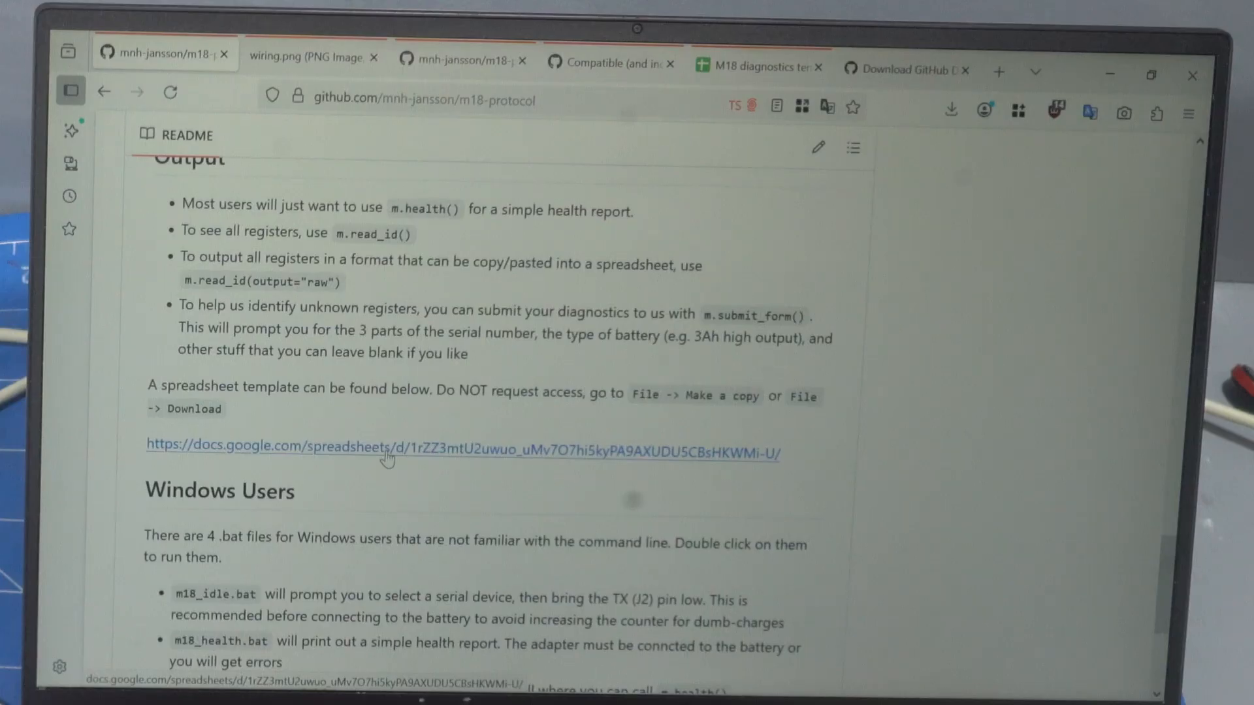
Follow the README's docs.google.com link to the M18 diagnostics spreadsheet template
left_click(757, 67)
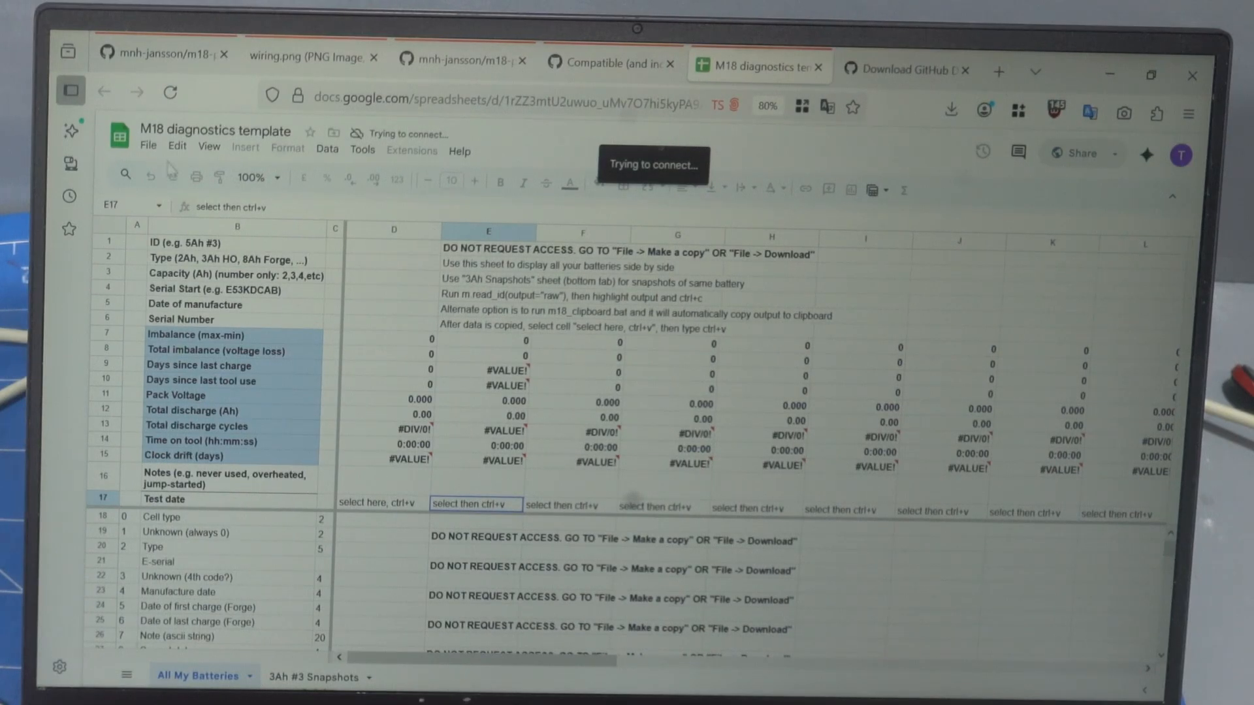
Select the first battery's paste cell D17, then move to the 3Ah #3 Snapshots sheet
left_click(148, 152)
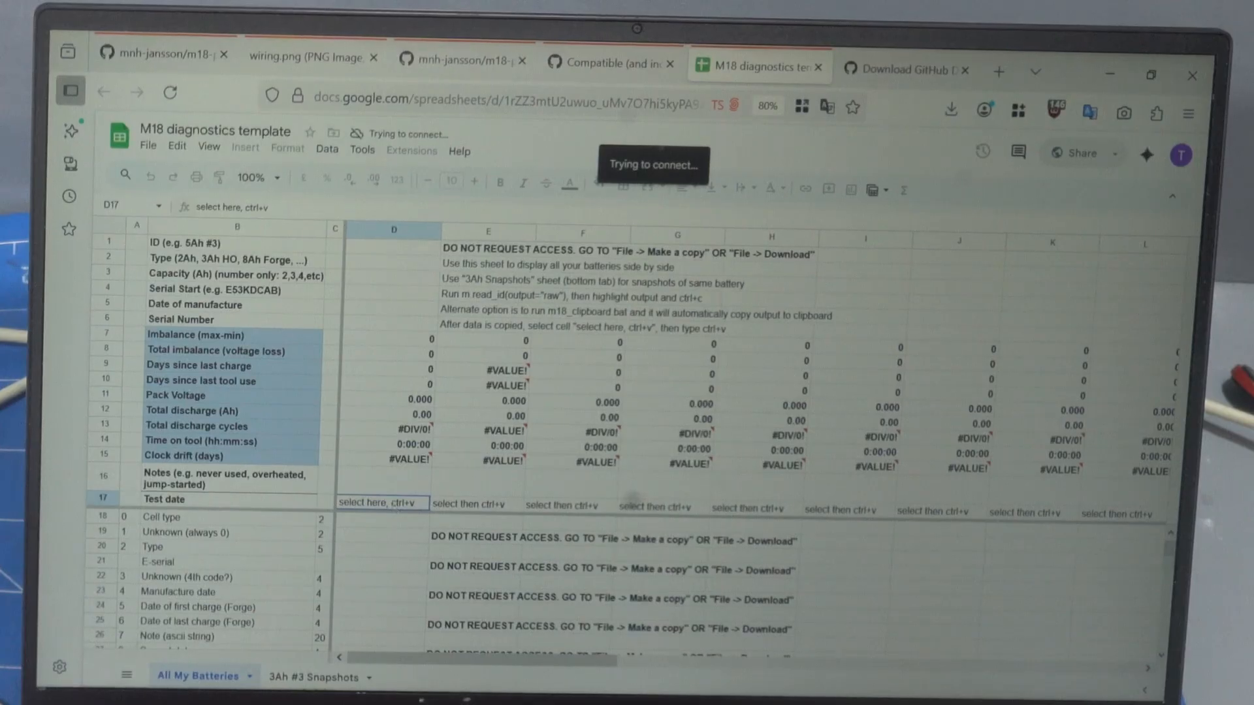
left_click(863, 256)
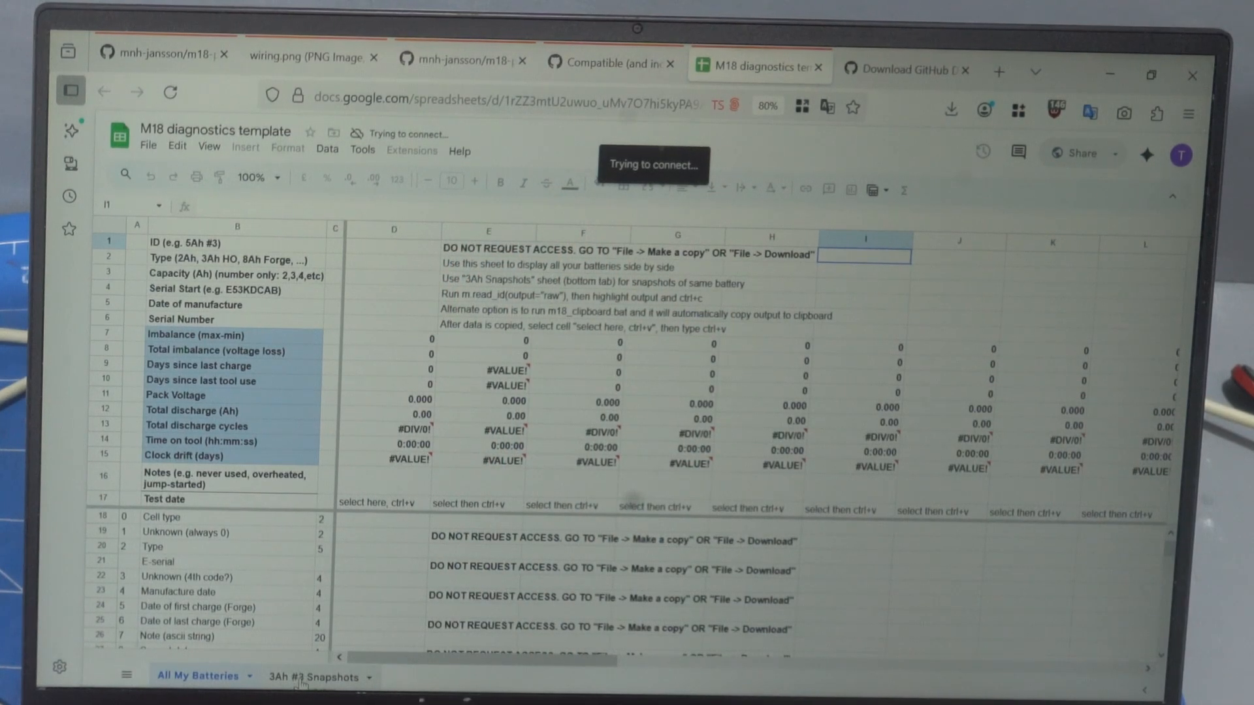
left_click(315, 677)
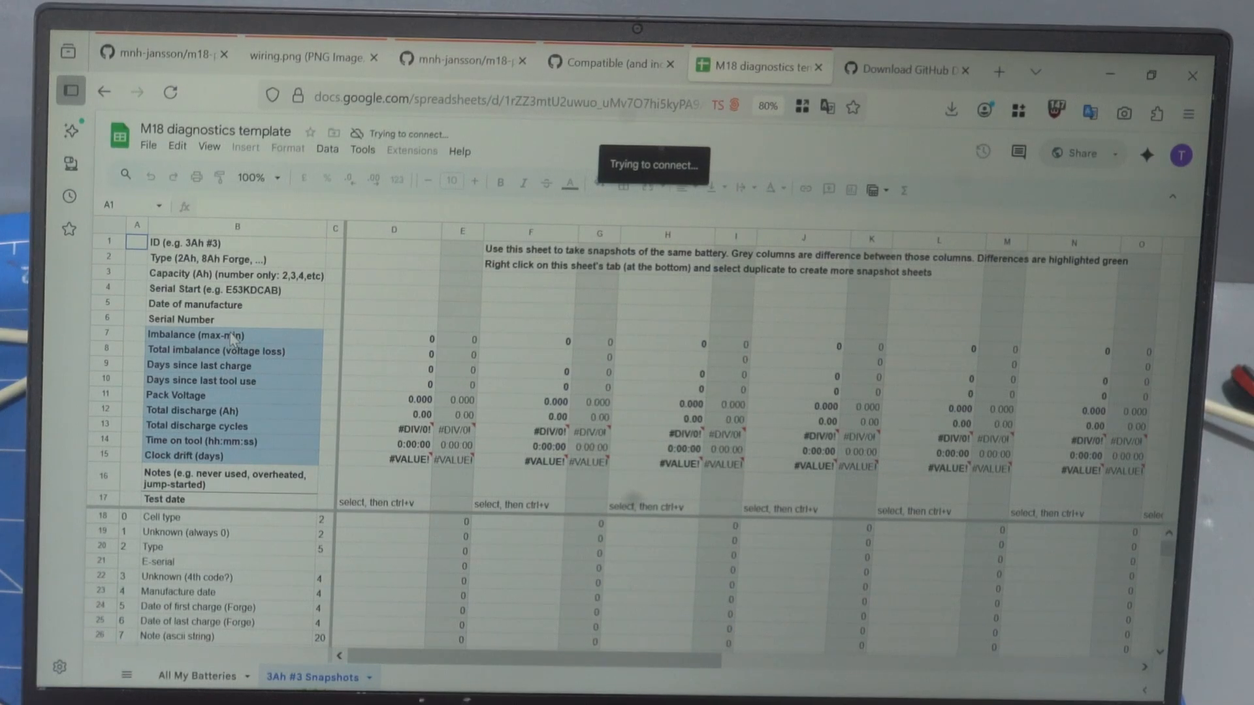
left_click(200, 334)
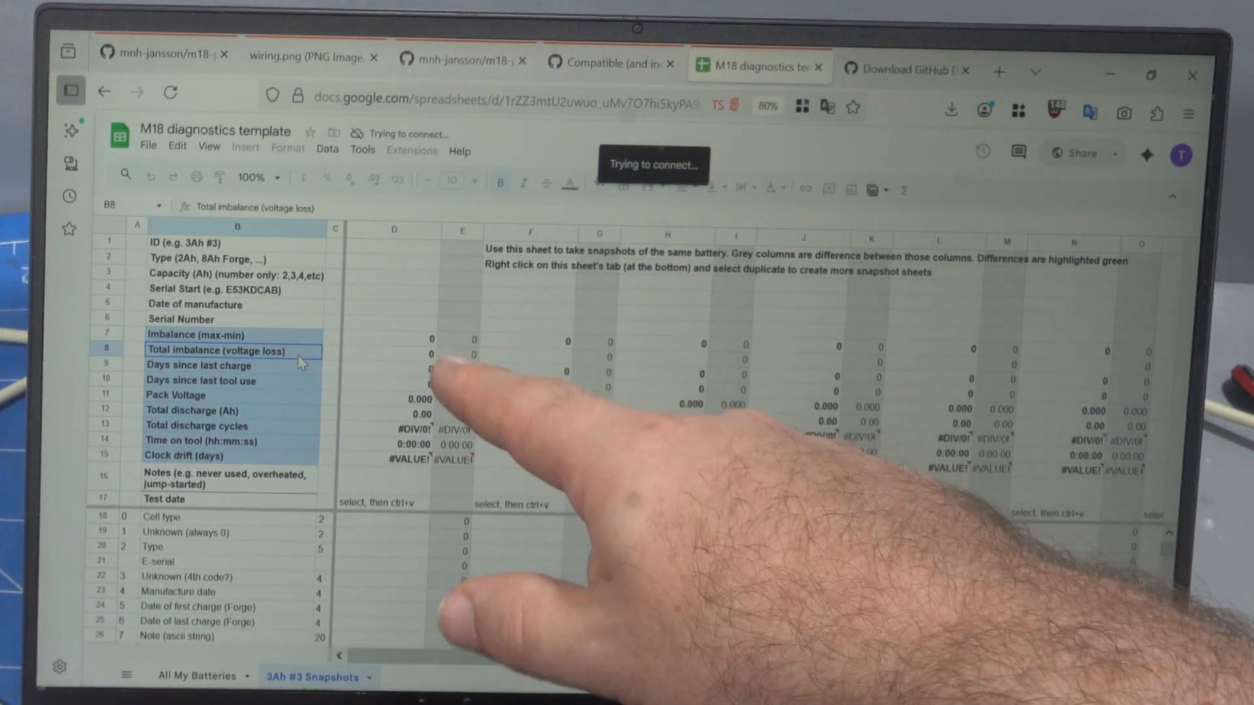
mouse_move(520, 440)
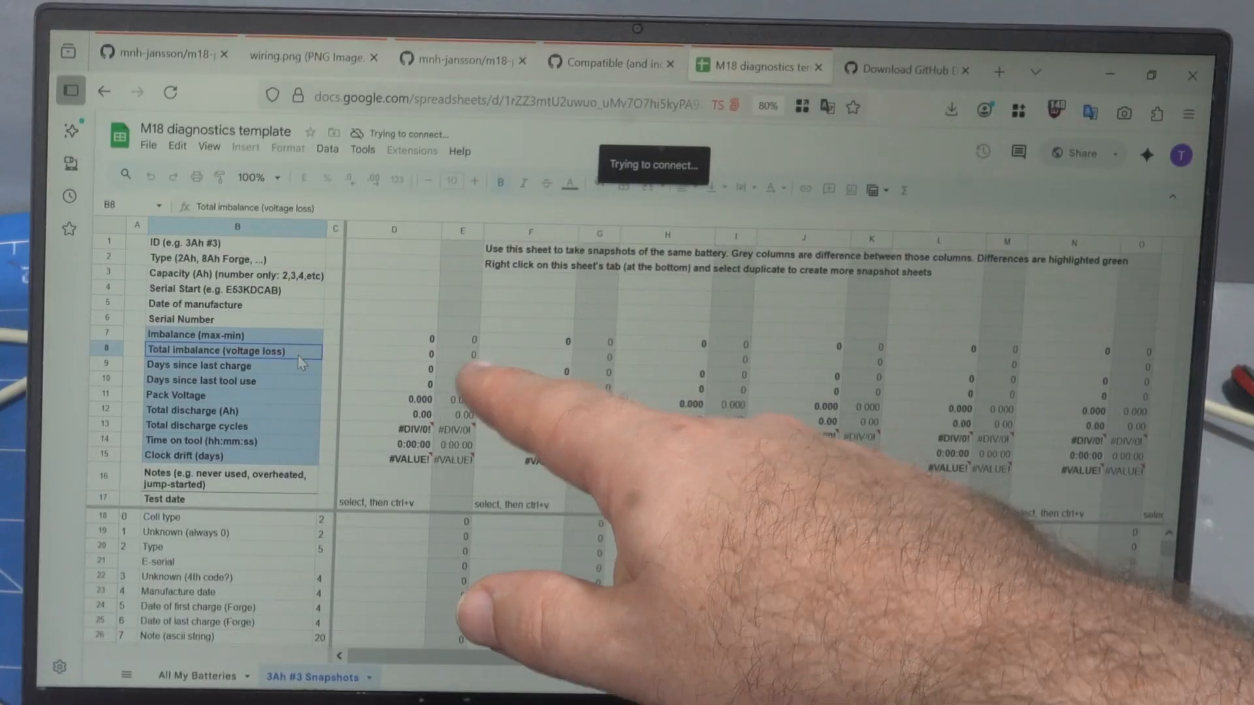